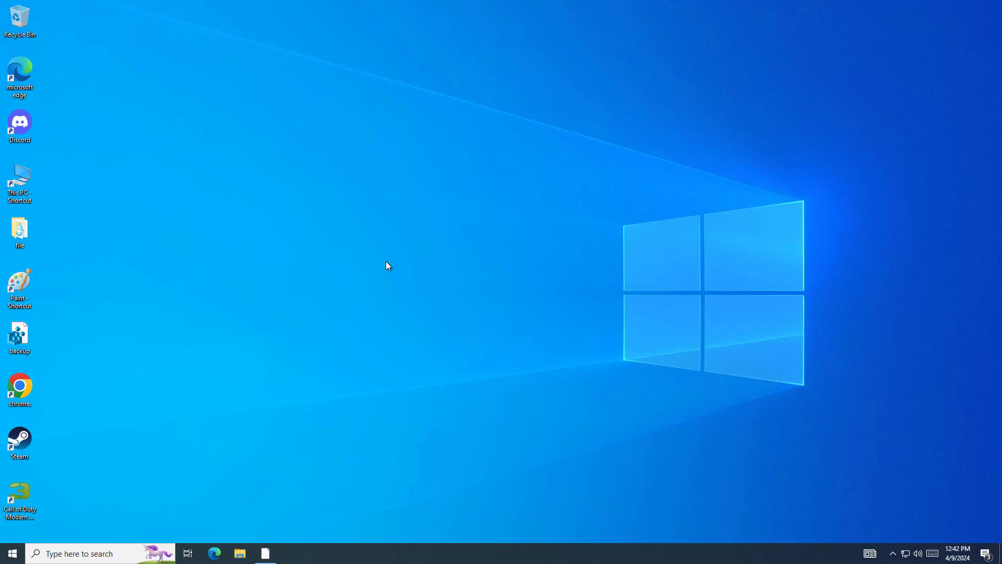
{"action": "mouse_move", "coordinate": [401, 254]}
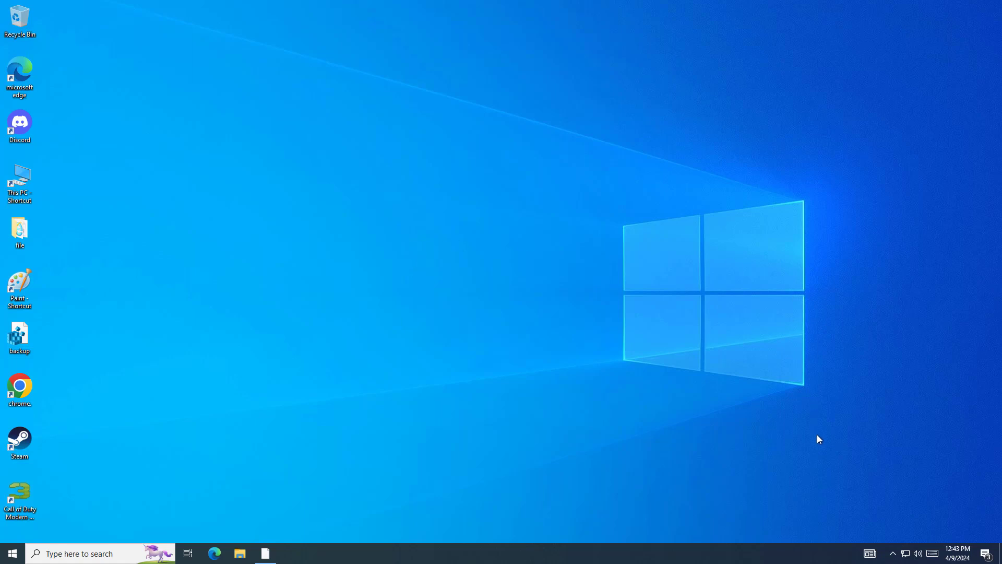
Step: Open Sound settings from the tray speaker icon, check the Microphone, then view playback devices
{"action": "left_click", "coordinate": [892, 553]}
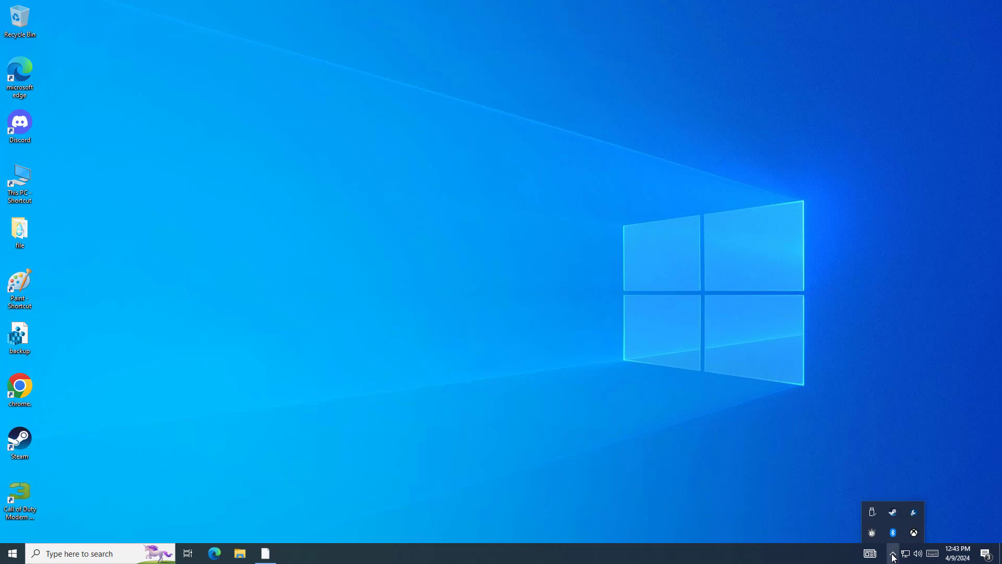
{"action": "right_click", "coordinate": [917, 553]}
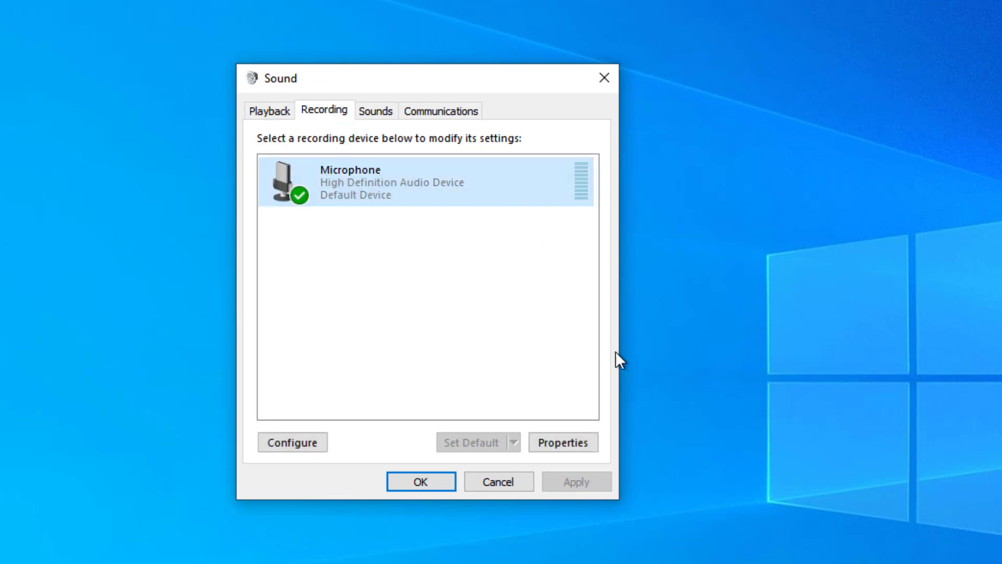
{"action": "mouse_move", "coordinate": [481, 451]}
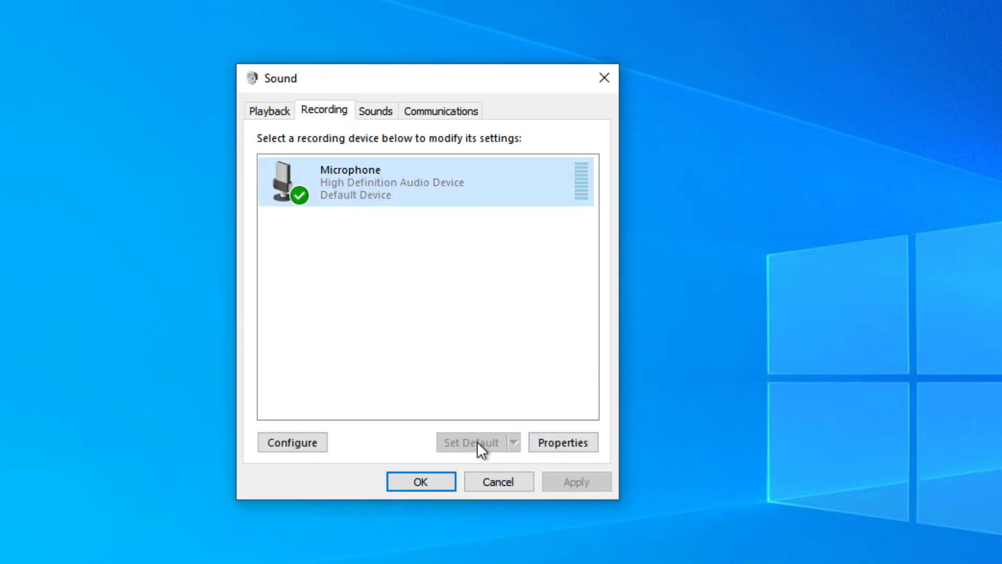
{"action": "left_click", "coordinate": [265, 152]}
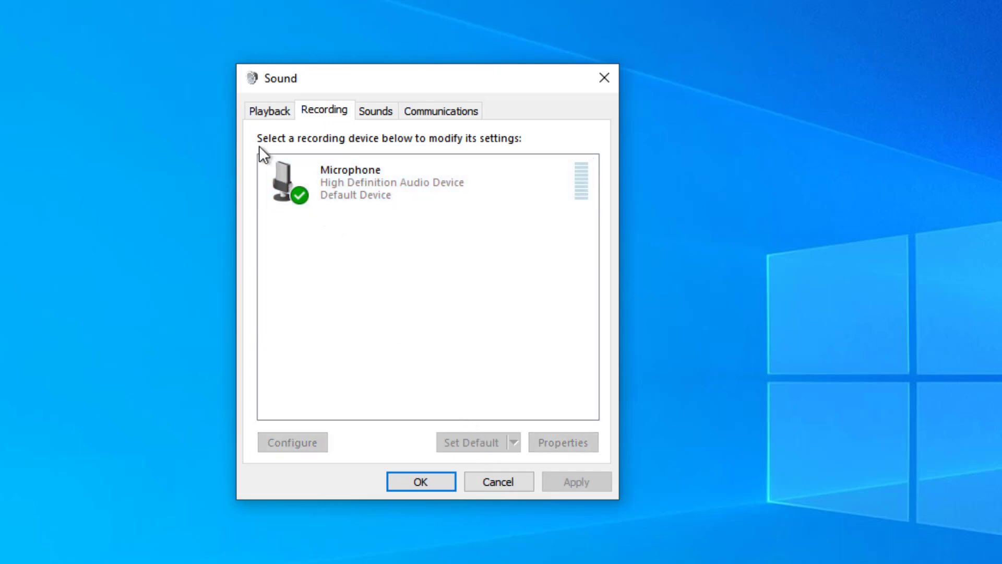
{"action": "left_click", "coordinate": [268, 110]}
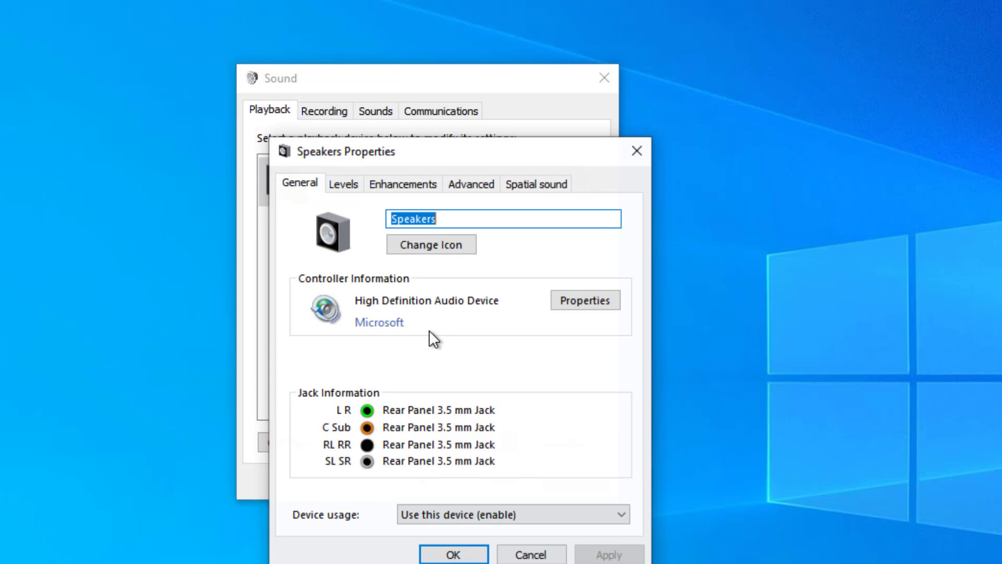
Step: Raise the speaker volume to 100 and keep all enhancements disabled
{"action": "left_click", "coordinate": [394, 114]}
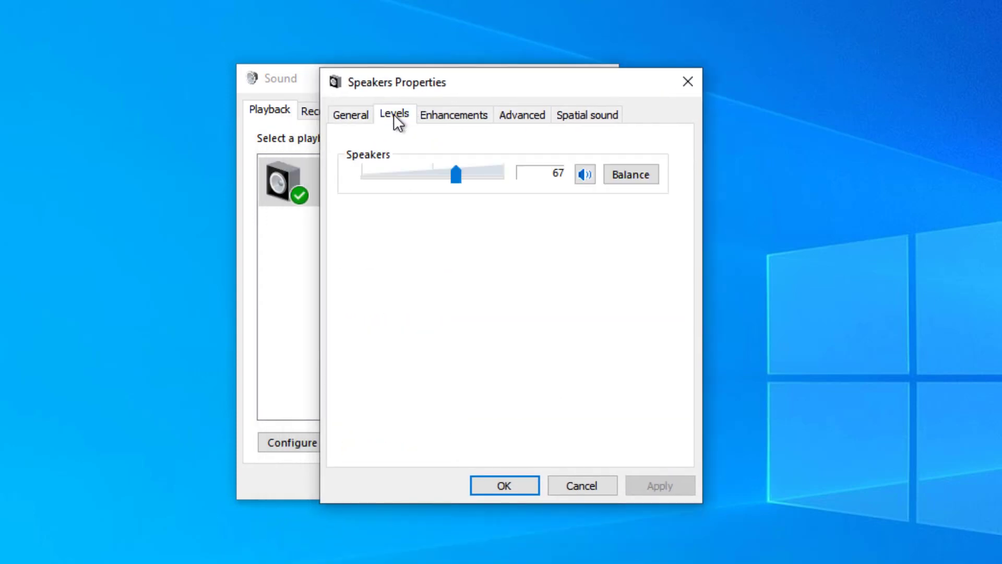
{"action": "left_click_drag", "start_coordinate": [455, 174], "coordinate": [502, 173]}
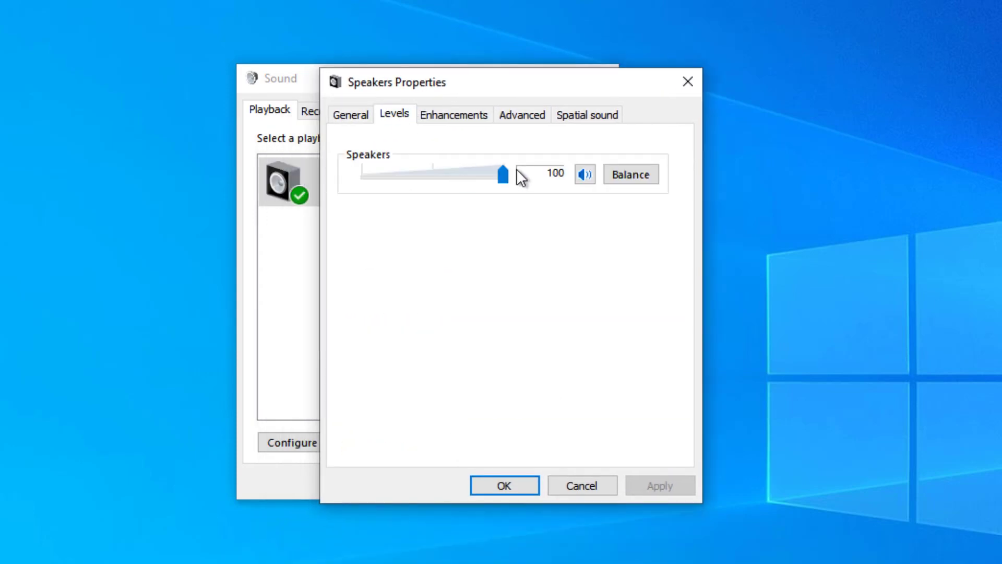
{"action": "left_click", "coordinate": [453, 113]}
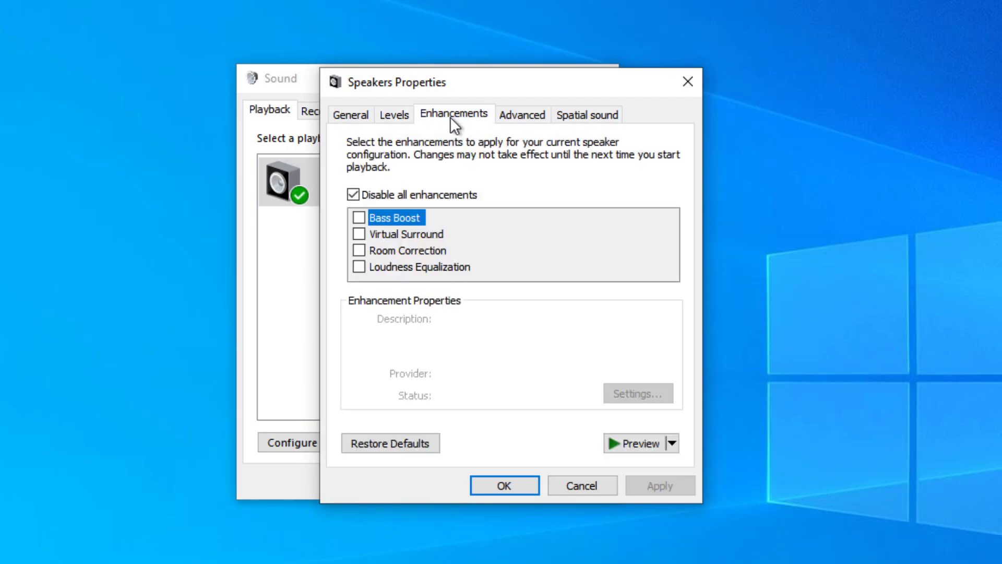
{"action": "left_click", "coordinate": [352, 195]}
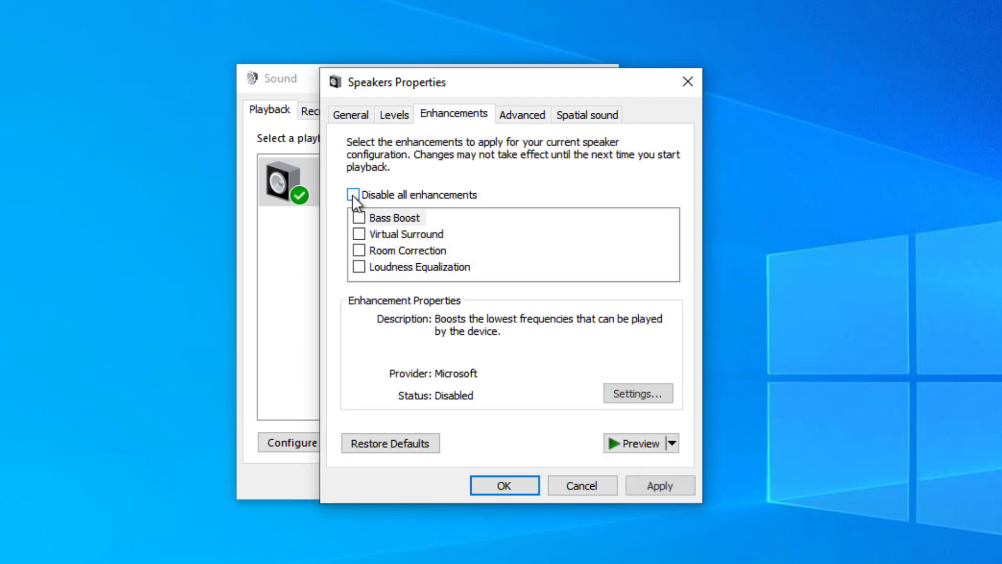
{"action": "left_click", "coordinate": [354, 194]}
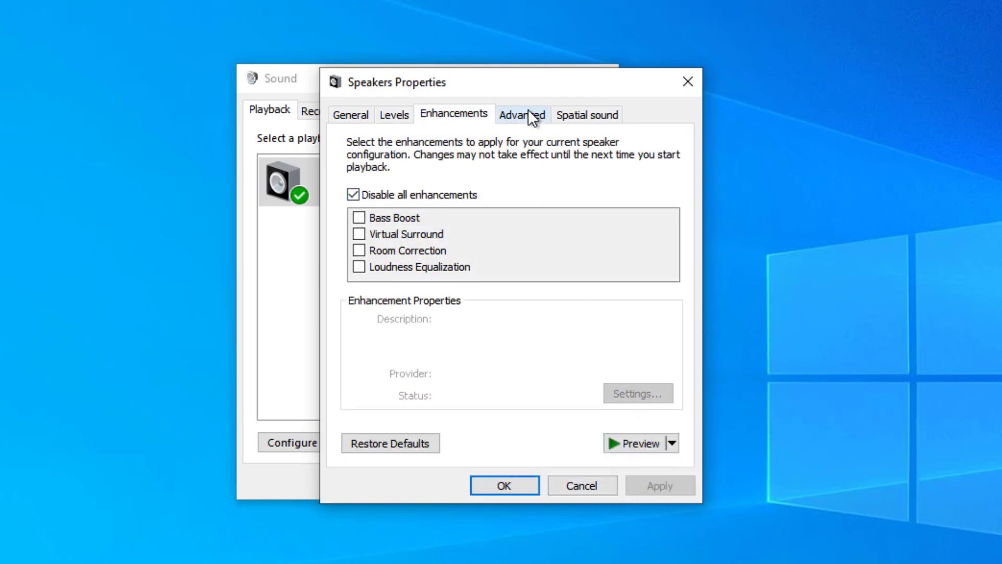
Step: Set the speakers' default format to 16 bit, 44100 Hz (CD Quality) and apply
{"action": "left_click", "coordinate": [521, 115]}
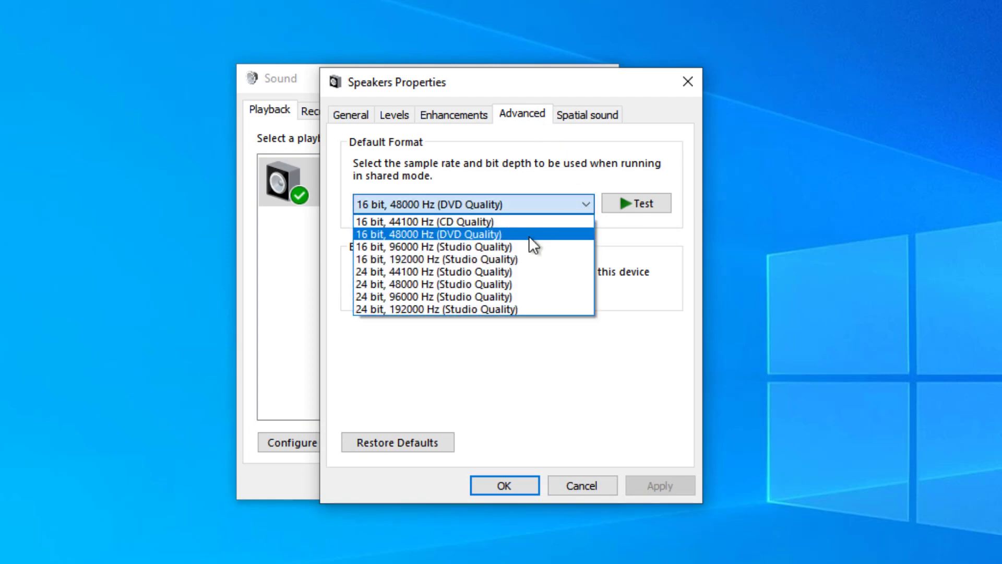
{"action": "left_click", "coordinate": [428, 270]}
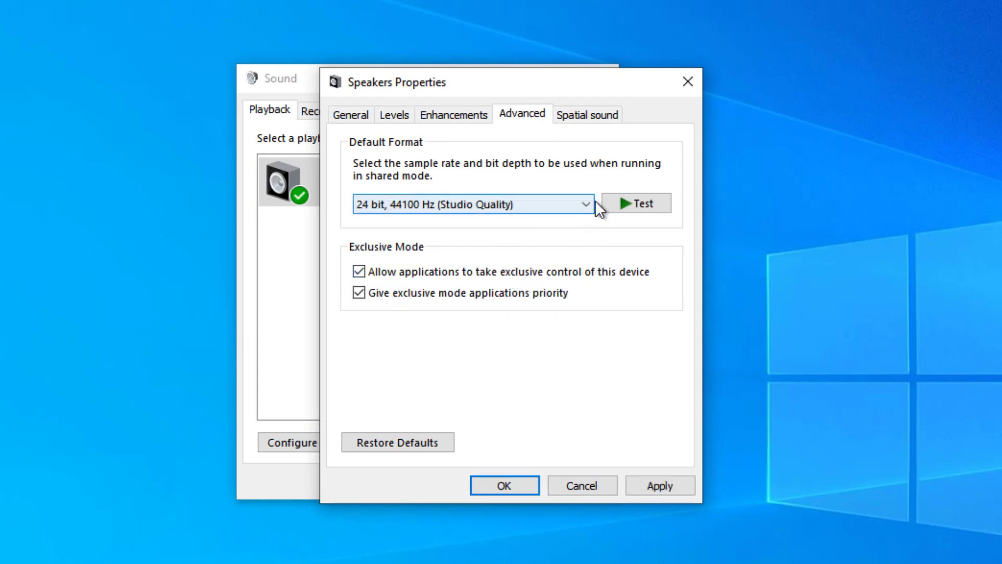
{"action": "left_click", "coordinate": [634, 202]}
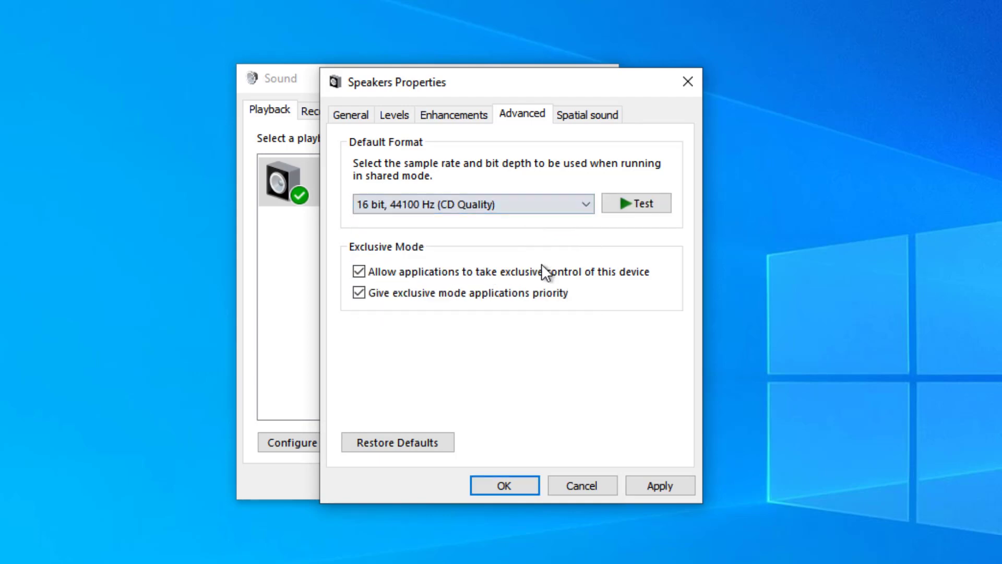
{"action": "left_click", "coordinate": [636, 203]}
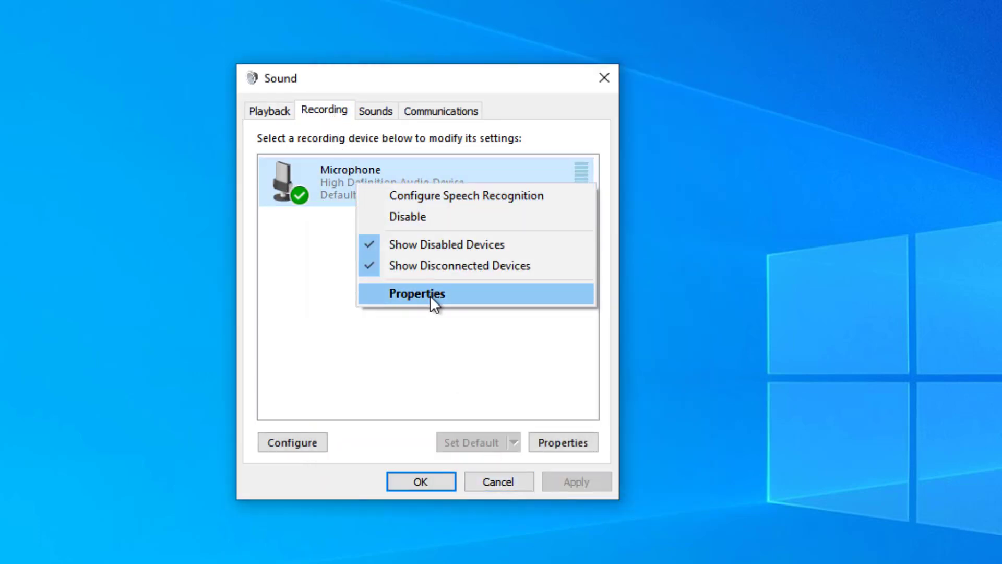
Step: Change the Microphone format to 2 channel, 16 bit, 48000 Hz (DVD Quality) and confirm
{"action": "left_click", "coordinate": [417, 293]}
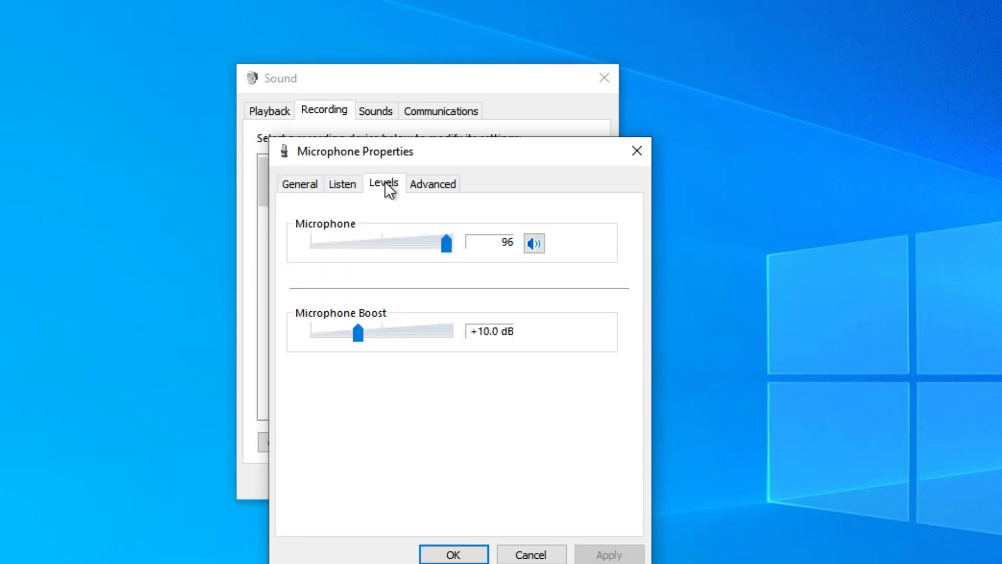
{"action": "mouse_move", "coordinate": [388, 333]}
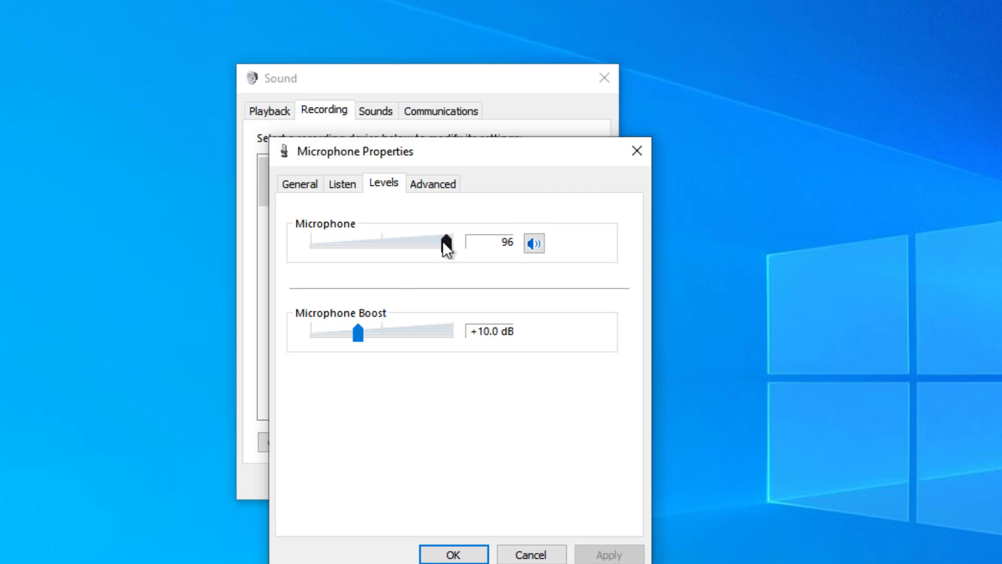
{"action": "left_click", "coordinate": [433, 183]}
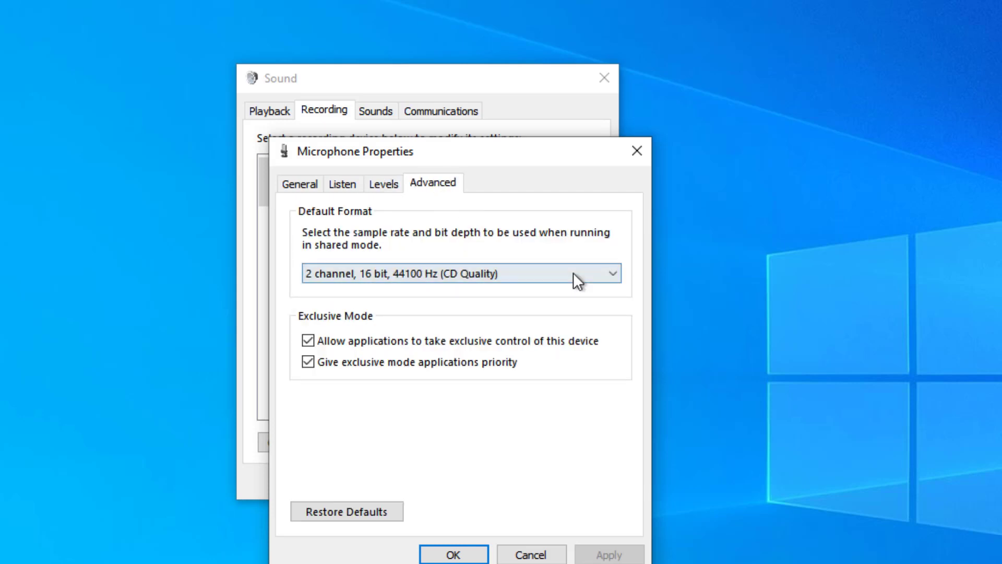
{"action": "left_click", "coordinate": [459, 272]}
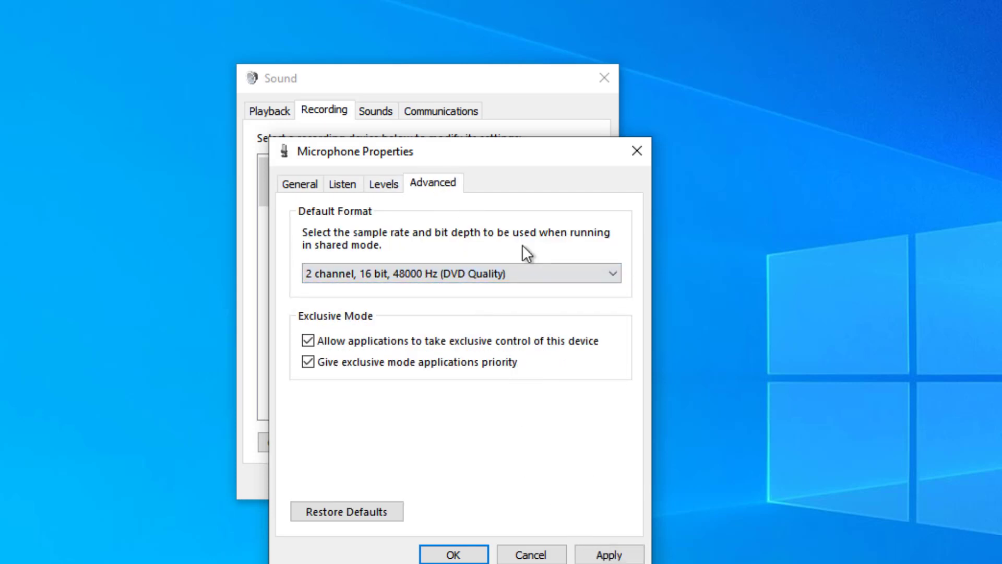
{"action": "left_click", "coordinate": [458, 273]}
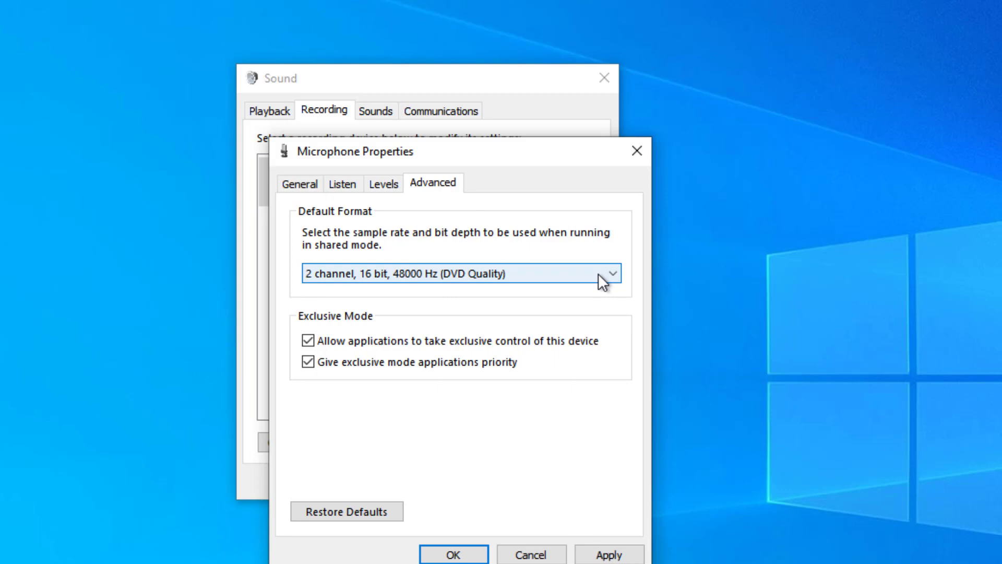
{"action": "left_click", "coordinate": [459, 273]}
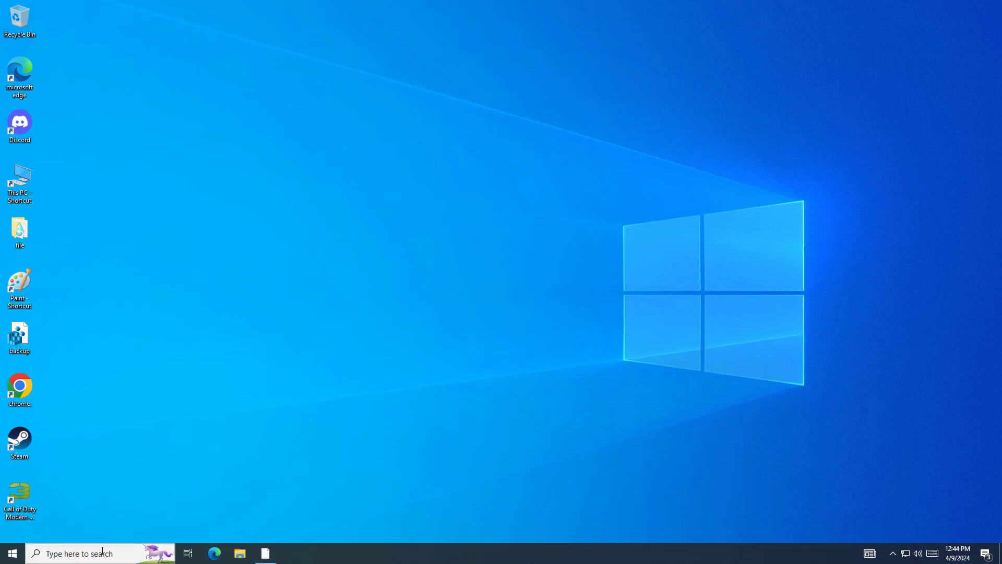
Step: Search for 'steam' and open the Steam shortcut's file location
{"action": "type", "text": "s"}
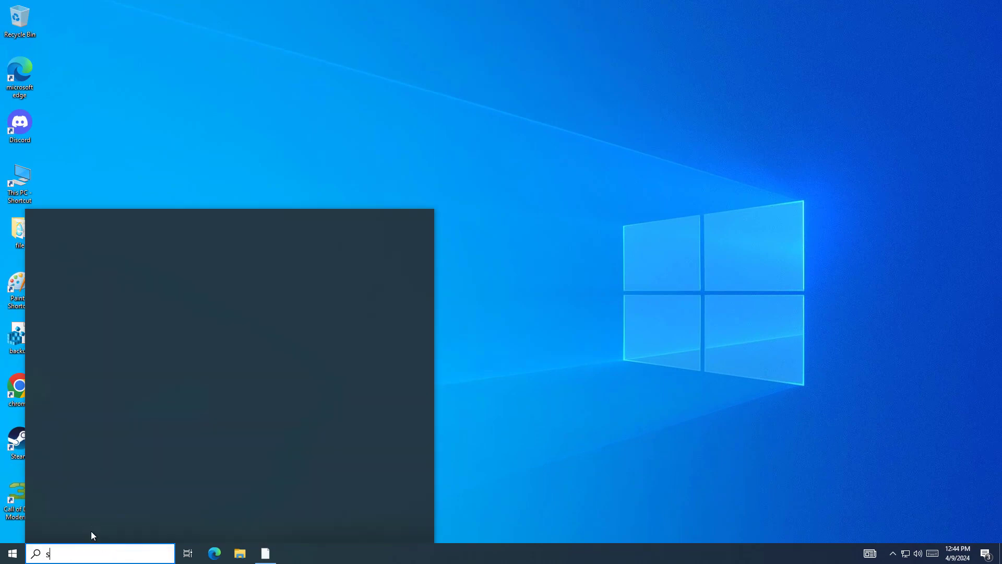
{"action": "type", "text": "te"}
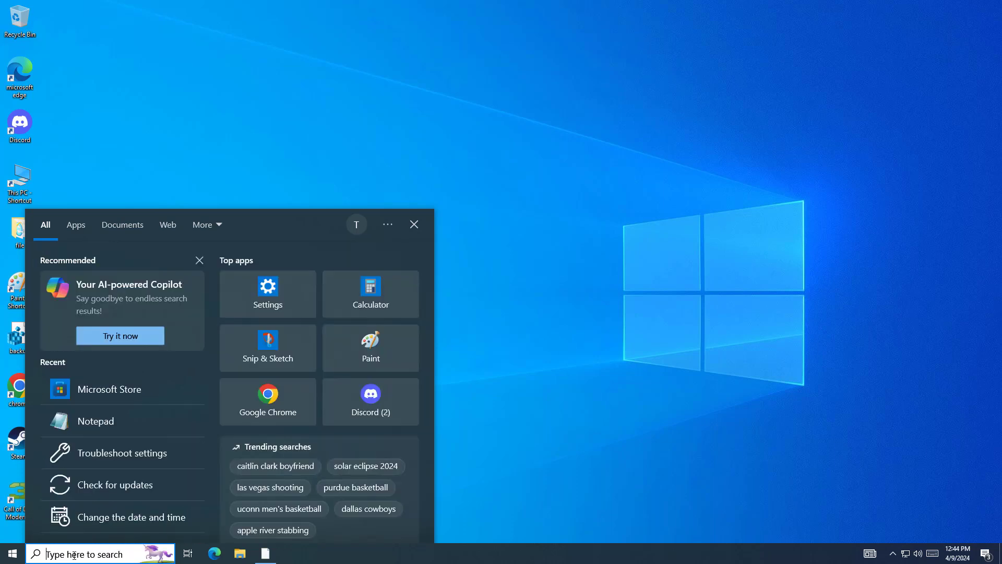
{"action": "type", "text": "steam"}
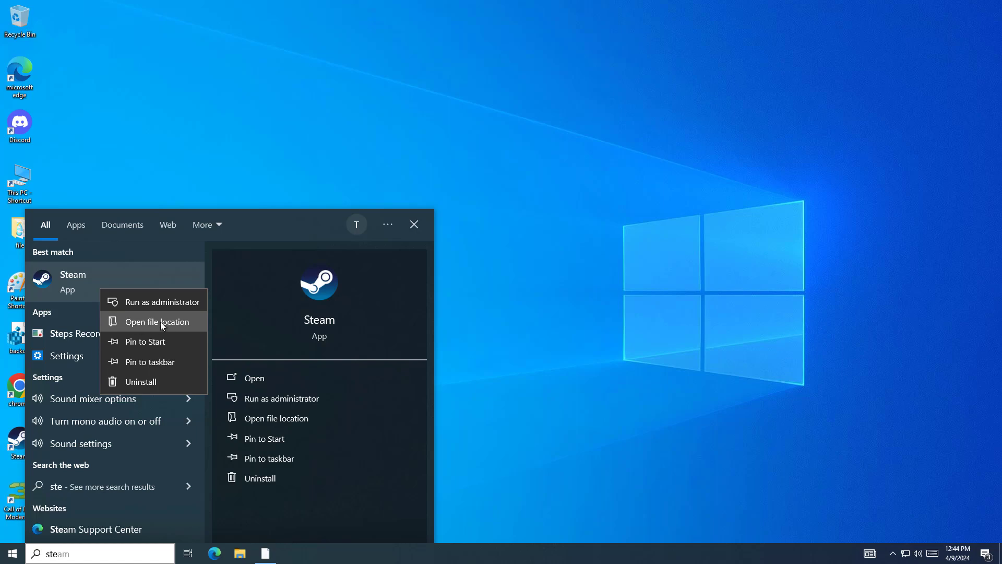
{"action": "left_click", "coordinate": [152, 321]}
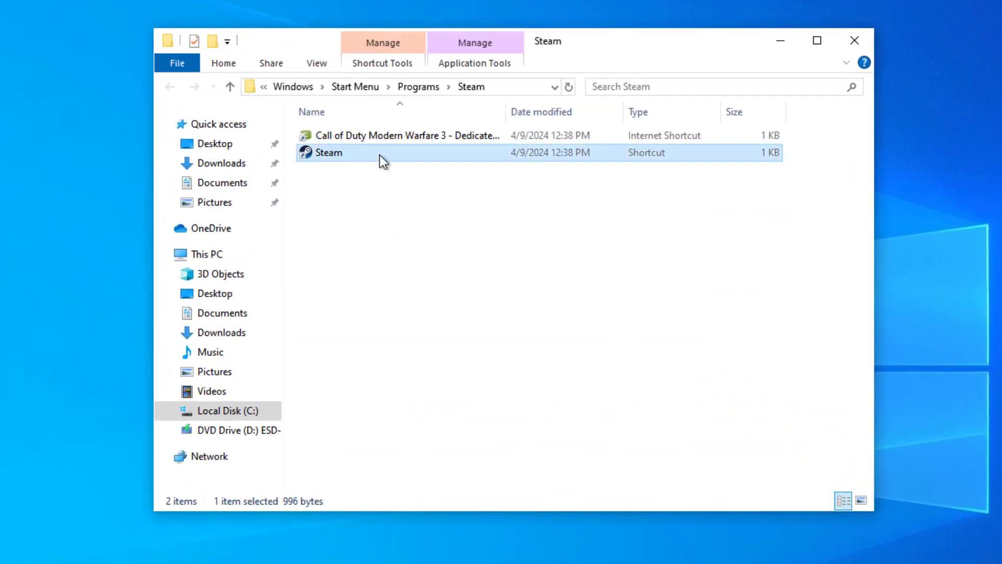
Step: Follow the Steam shortcut to its Program Files (x86) install folder and locate steam
{"action": "right_click", "coordinate": [327, 152]}
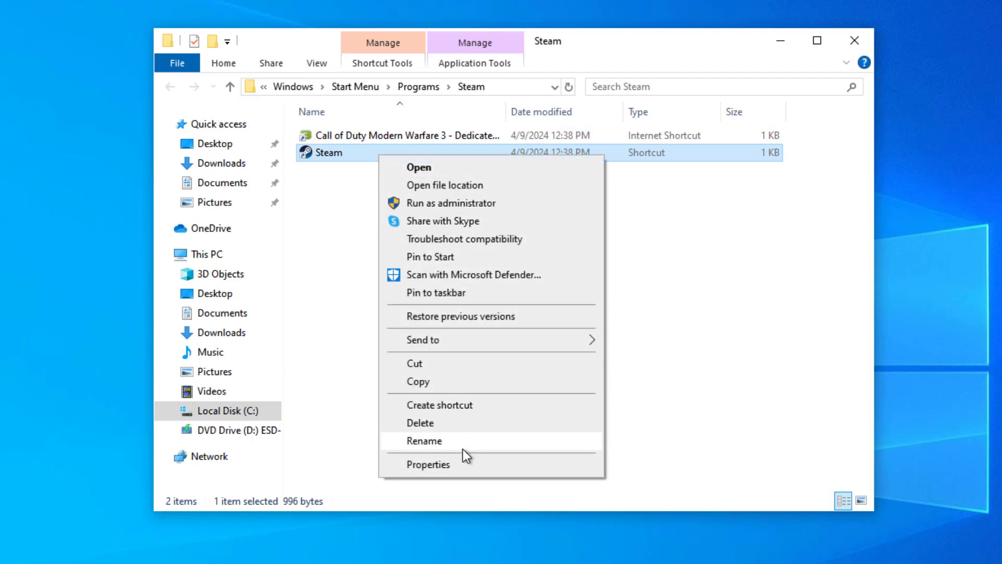
{"action": "left_click", "coordinate": [444, 185]}
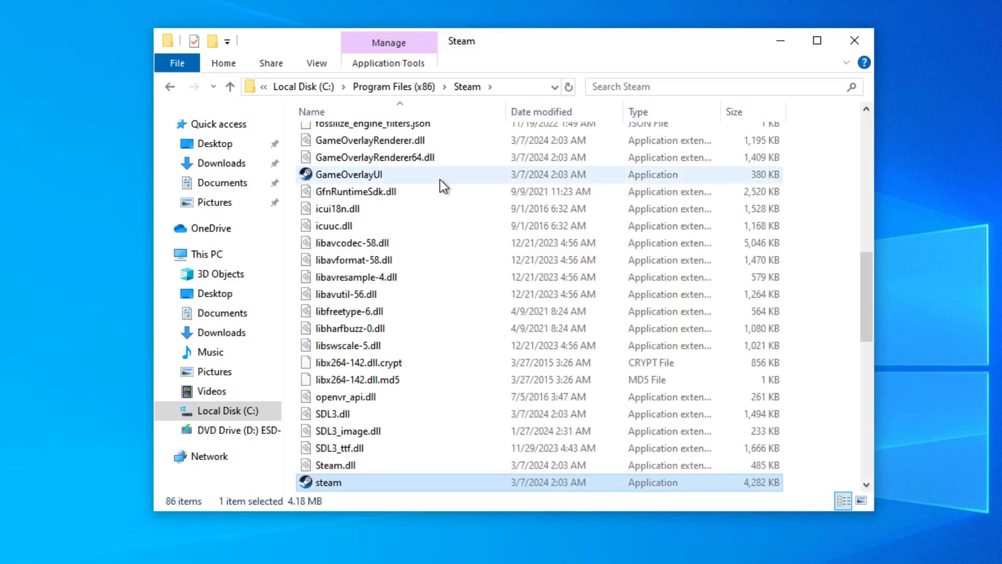
{"action": "scroll", "scroll_direction": "down", "scroll_amount": 3}
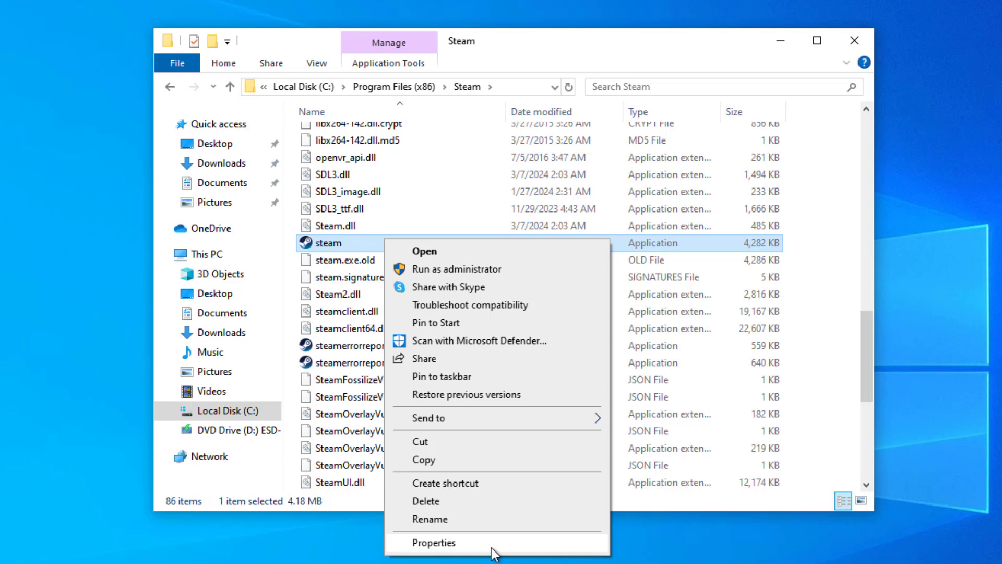
Step: Tick 'Run this program as an administrator' in steam's Compatibility properties and confirm
{"action": "left_click", "coordinate": [433, 543]}
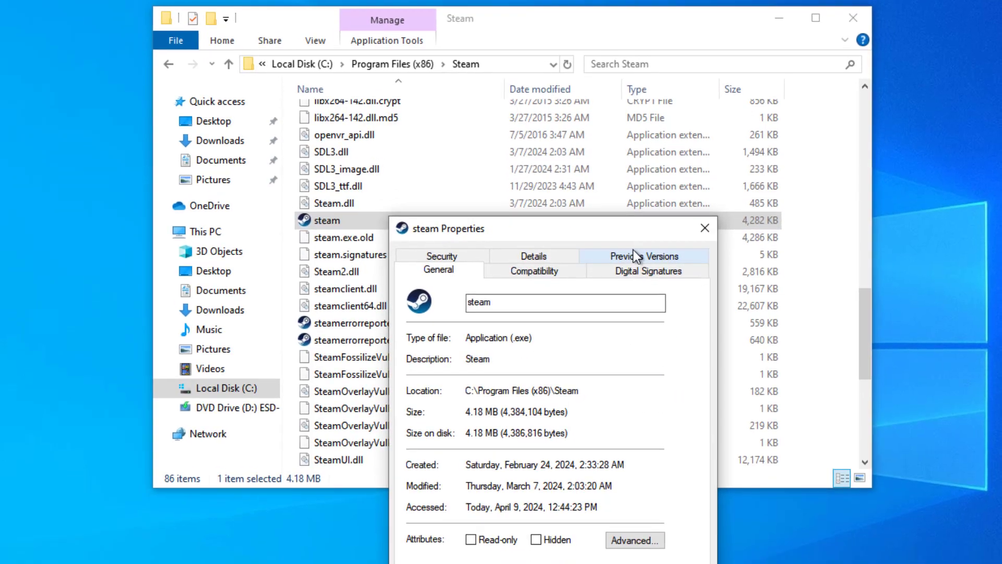
{"action": "left_click", "coordinate": [532, 270]}
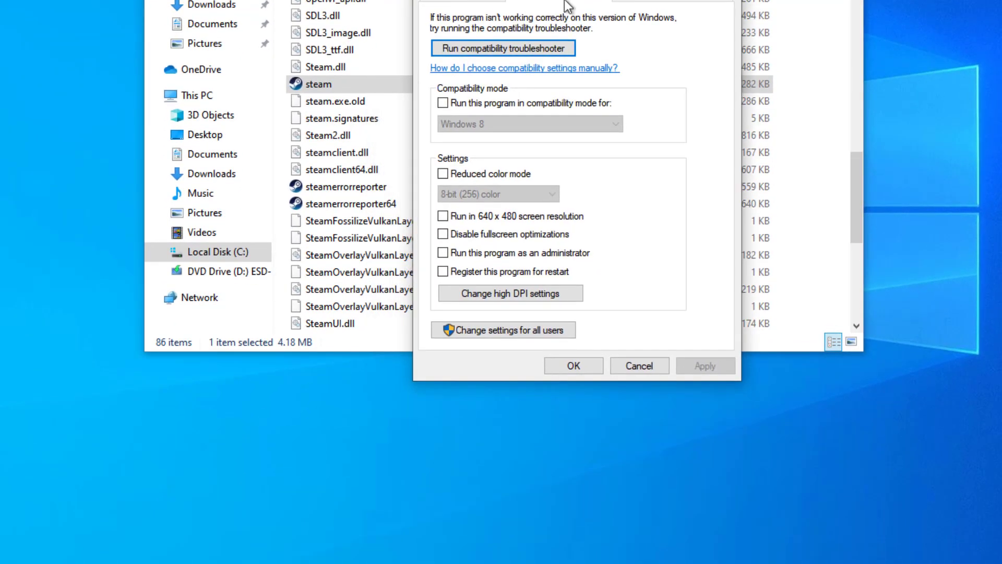
{"action": "left_click", "coordinate": [442, 252]}
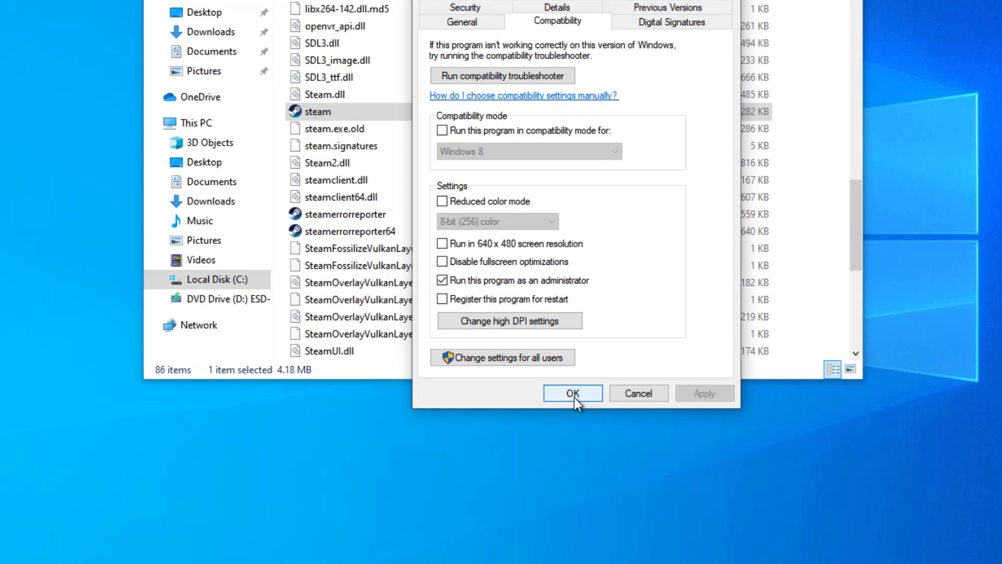
{"action": "left_click", "coordinate": [571, 392]}
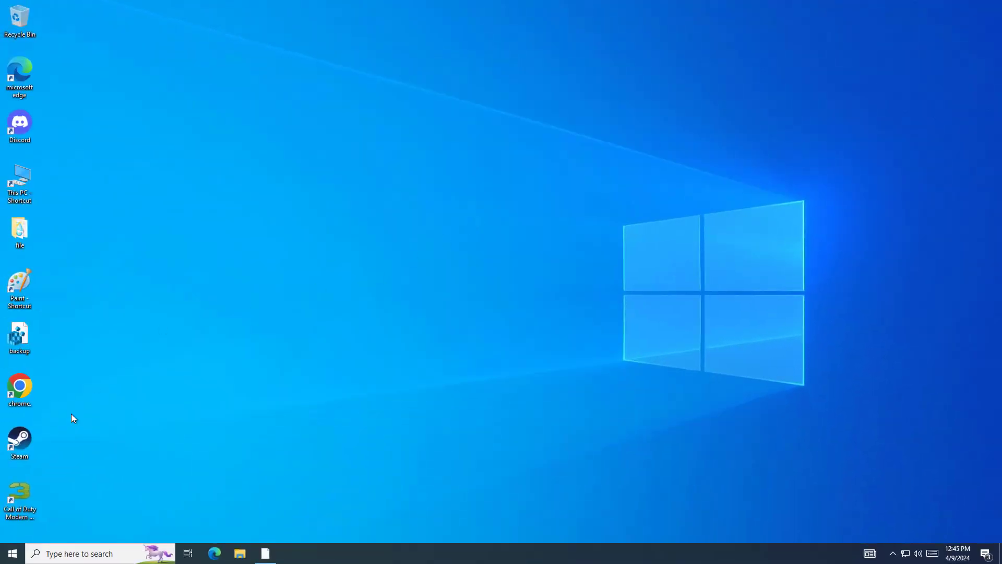
Step: Launch Steam from the desktop and approve the User Account Control prompt
{"action": "double_click", "coordinate": [19, 440]}
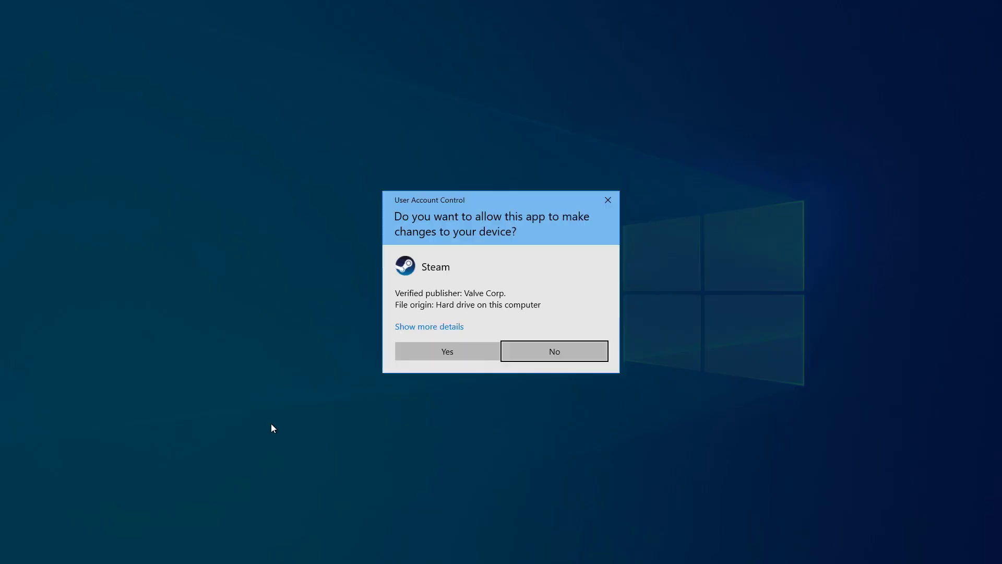
{"action": "left_click", "coordinate": [446, 351]}
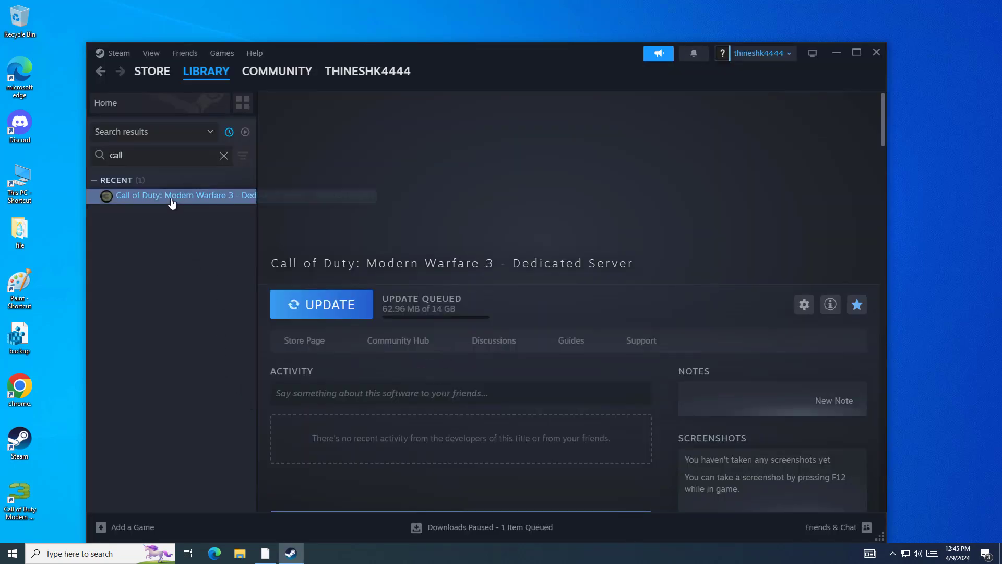
Step: Verify integrity of the Modern Warfare 3 Dedicated Server files from its Installed Files properties
{"action": "right_click", "coordinate": [182, 194]}
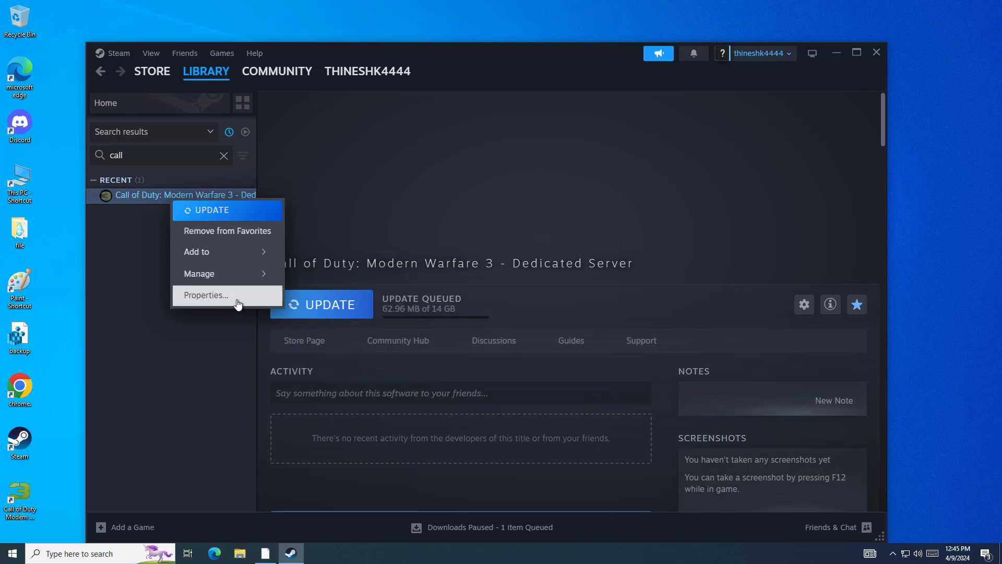
{"action": "left_click", "coordinate": [205, 295]}
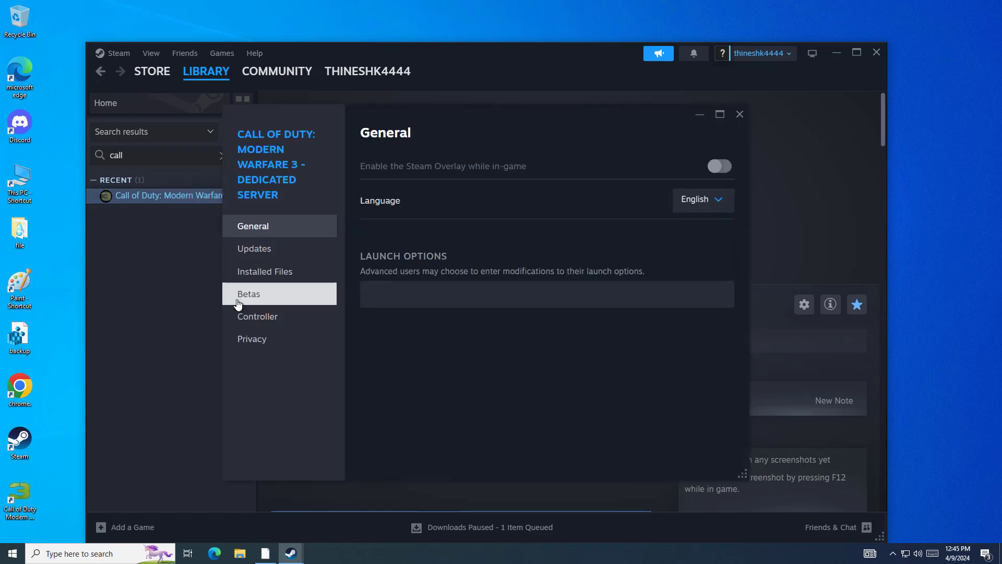
{"action": "mouse_move", "coordinate": [304, 271]}
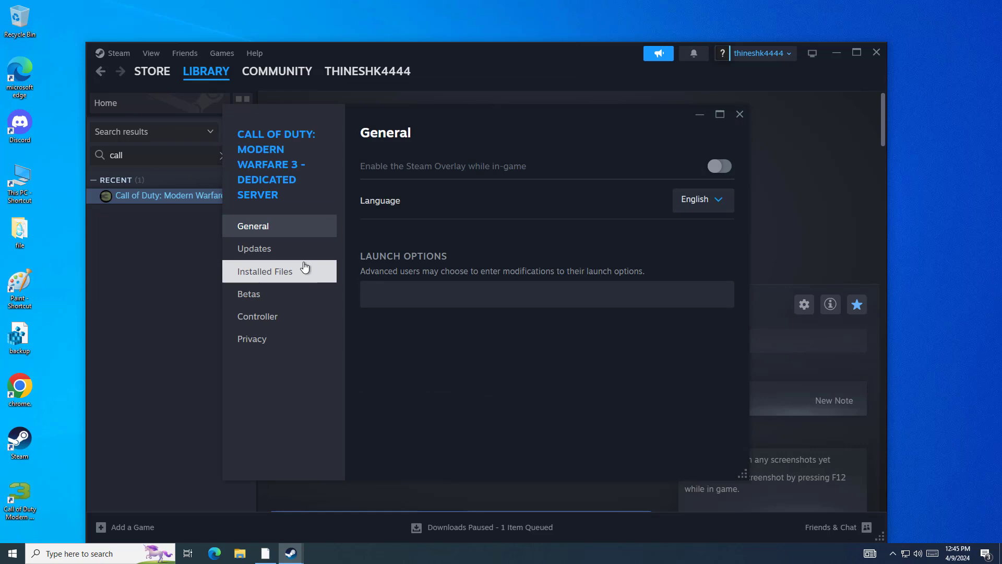
{"action": "left_click", "coordinate": [264, 270]}
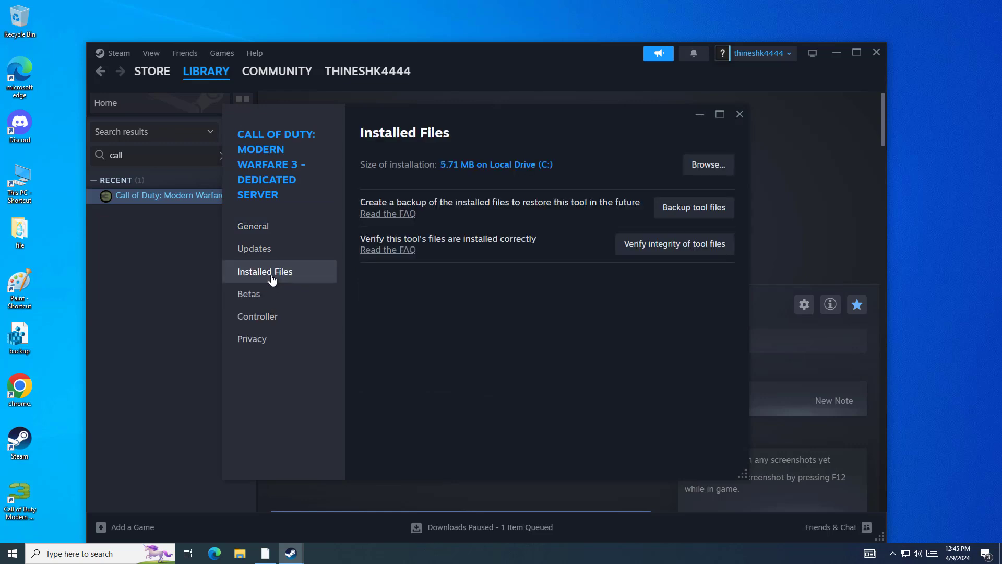
{"action": "mouse_move", "coordinate": [404, 243]}
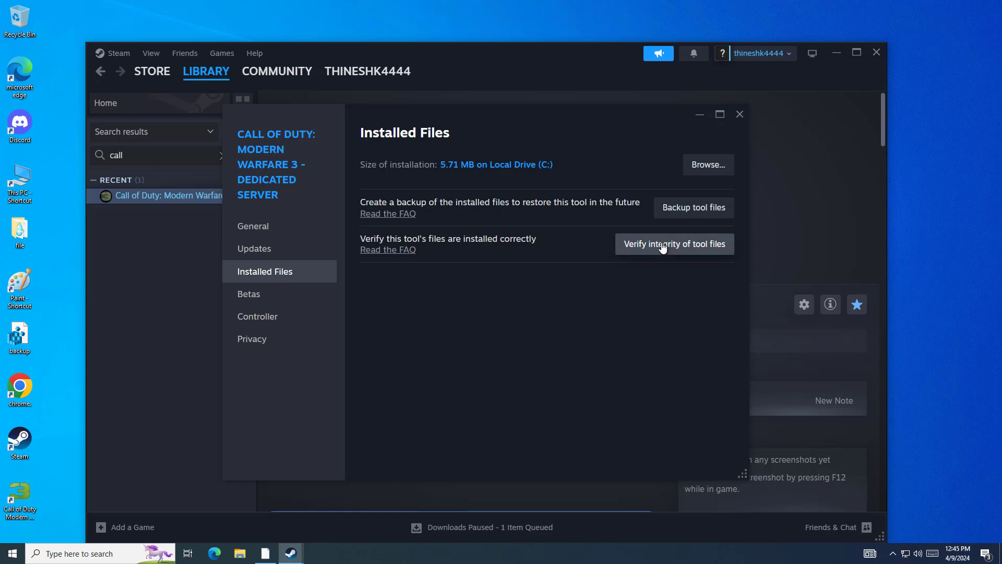
{"action": "left_click", "coordinate": [674, 244]}
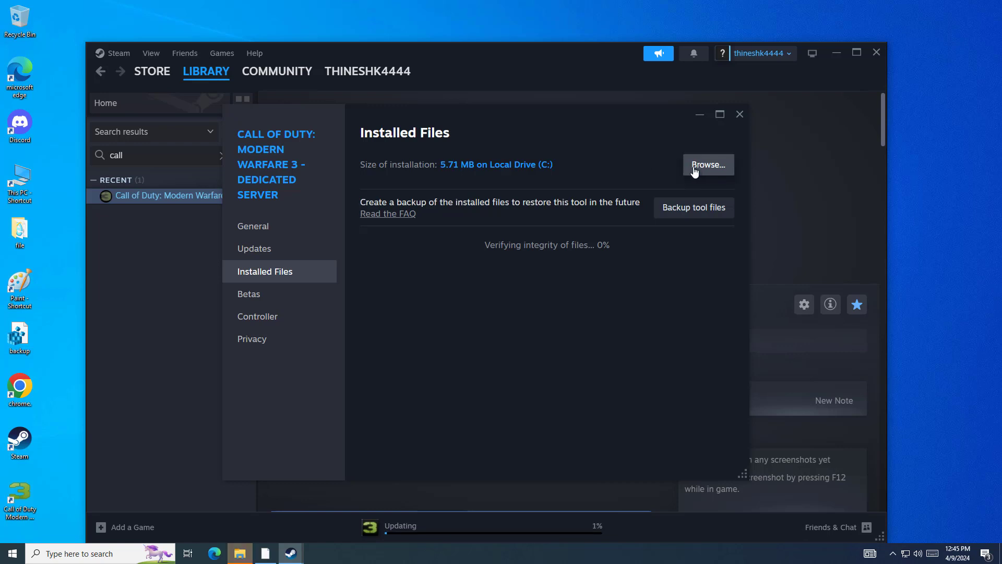
Step: Open the game folder and tick 'Run as administrator' in iw5mp_server's Compatibility properties
{"action": "left_click", "coordinate": [707, 165]}
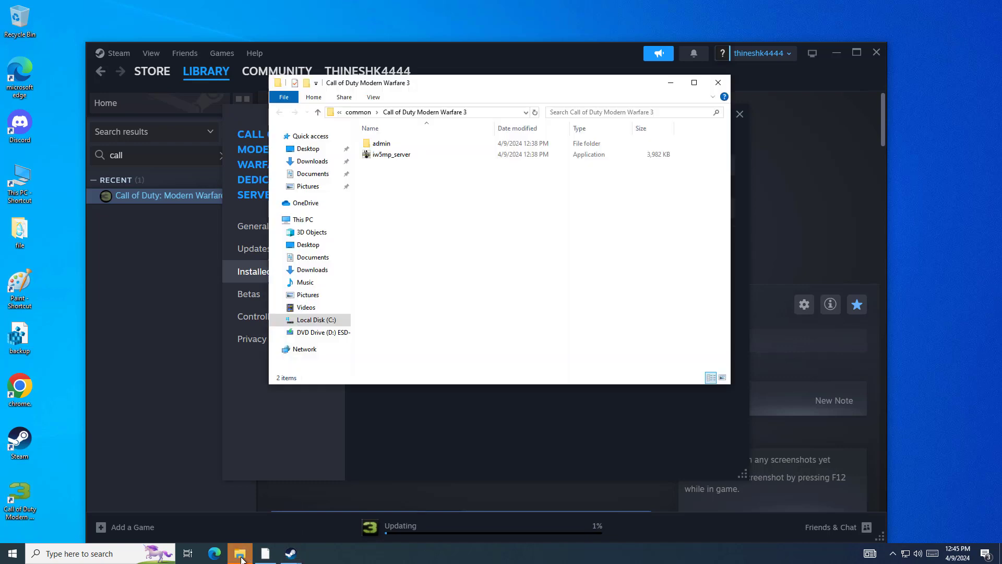
{"action": "left_click", "coordinate": [391, 154]}
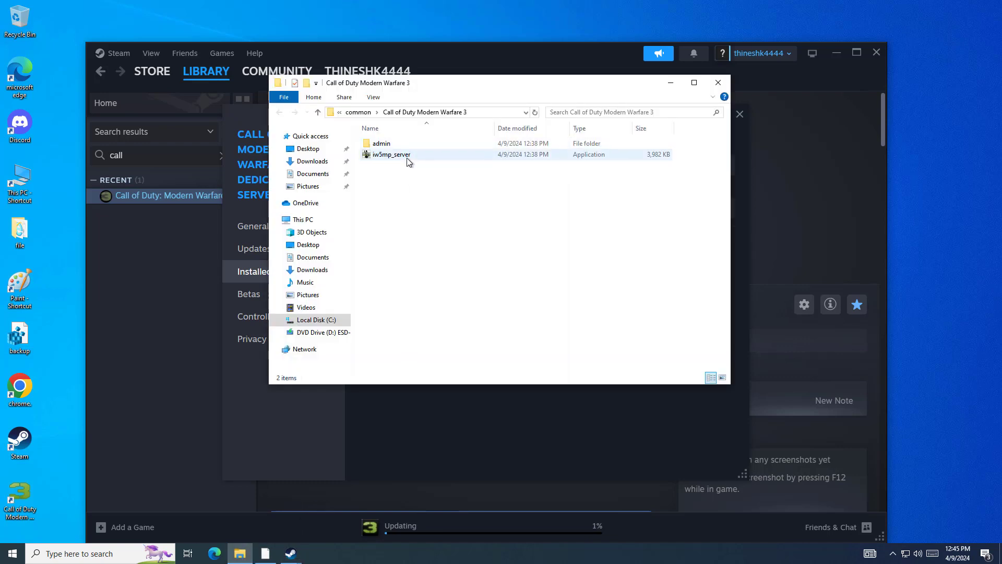
{"action": "left_click", "coordinate": [391, 154]}
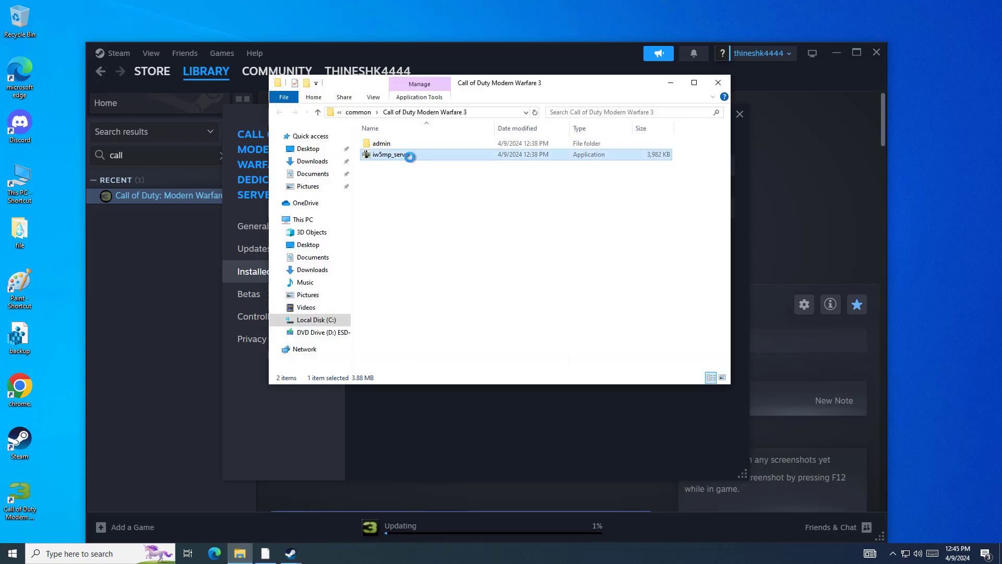
{"action": "right_click", "coordinate": [390, 155]}
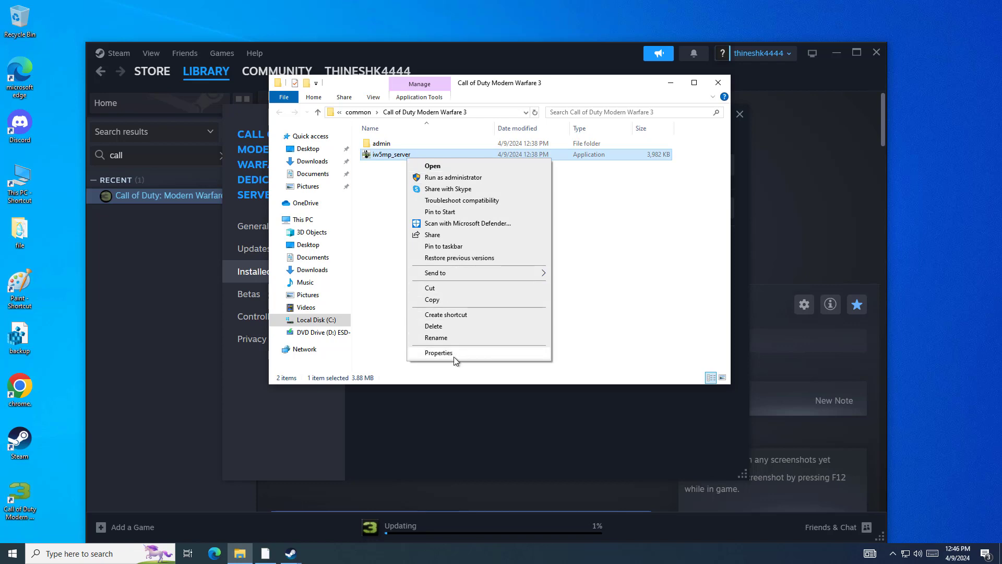
{"action": "left_click", "coordinate": [438, 353]}
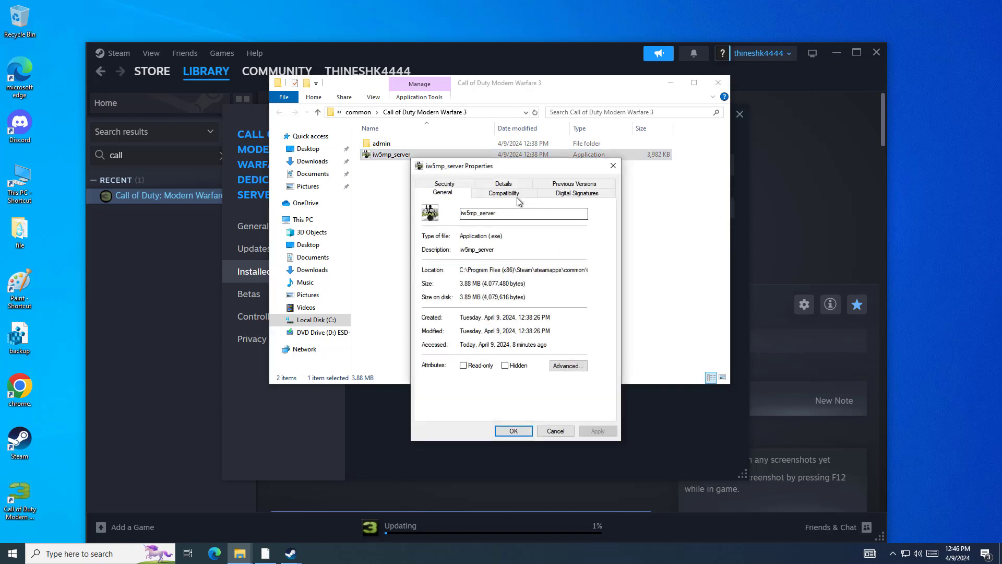
{"action": "left_click", "coordinate": [504, 193]}
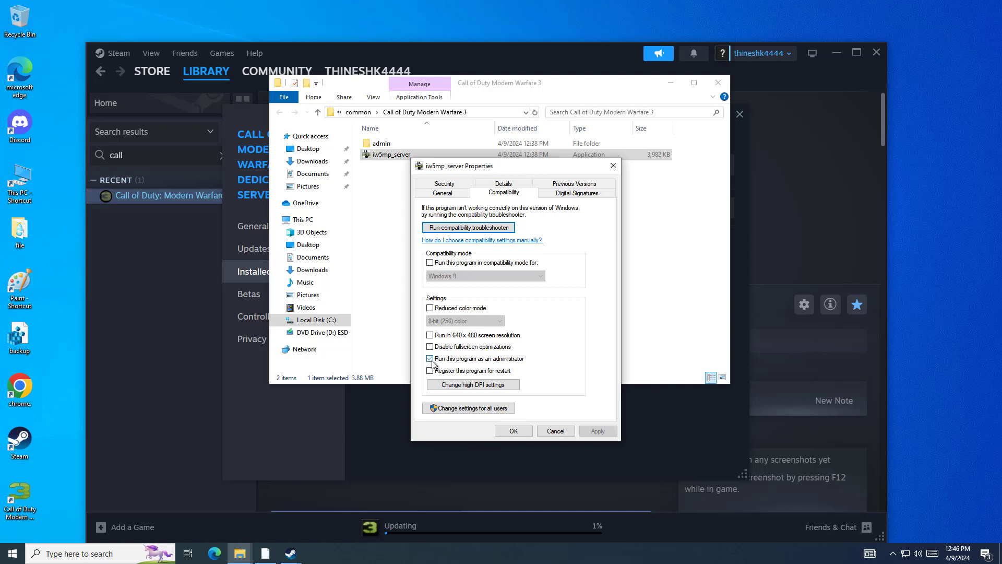
{"action": "left_click", "coordinate": [429, 359]}
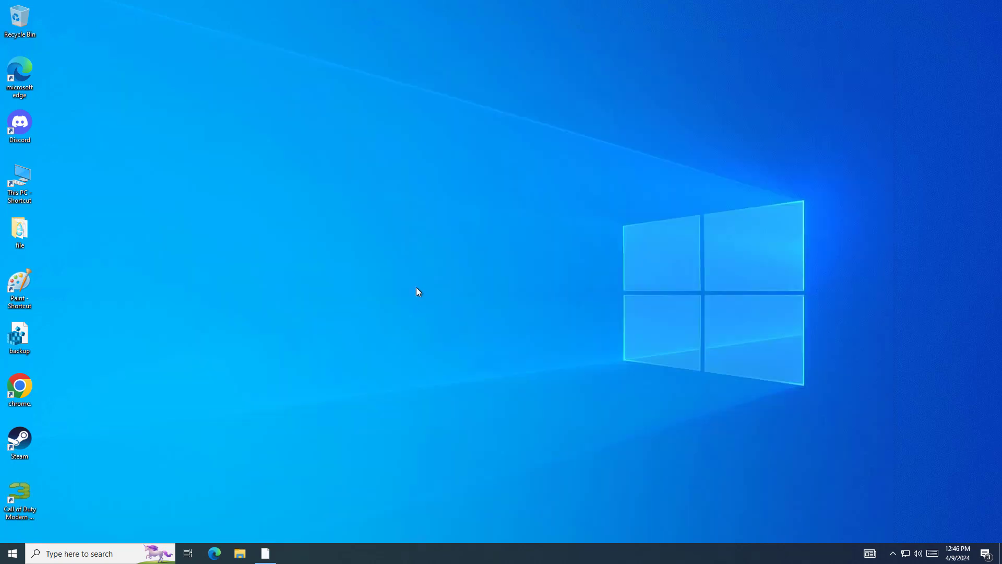
{"action": "mouse_move", "coordinate": [100, 499]}
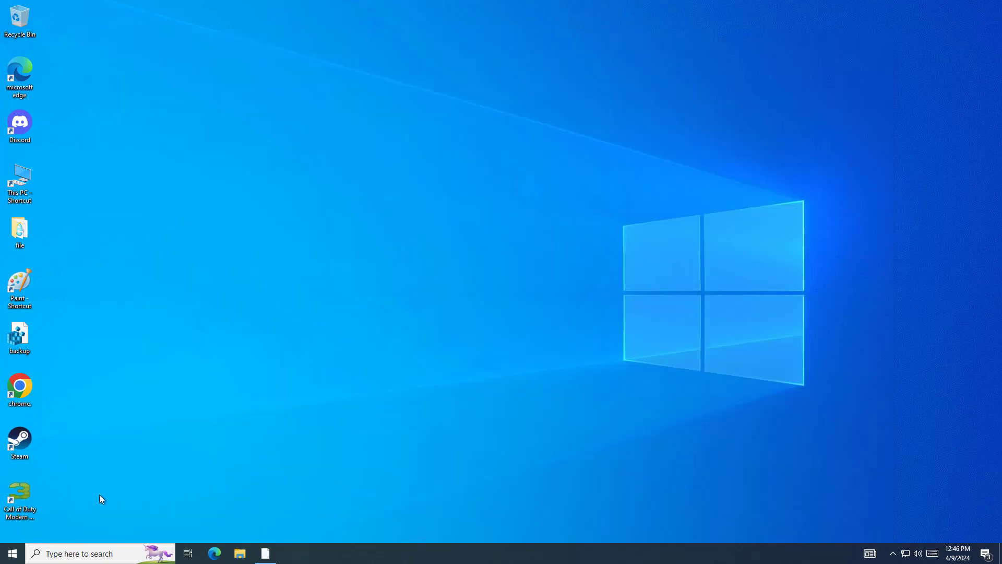
Step: Search 'dev' and open Device Manager
{"action": "type", "text": "dev"}
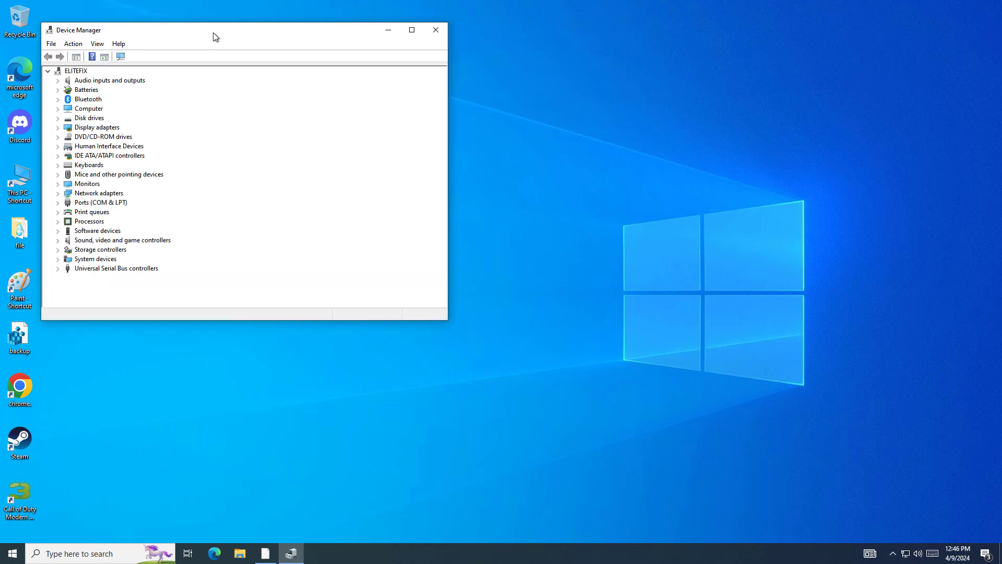
Step: Reinstall the Audio inputs and outputs Microphone driver as Audio Endpoint, picked from this computer's driver list
{"action": "left_click_drag", "start_coordinate": [214, 37], "coordinate": [433, 107]}
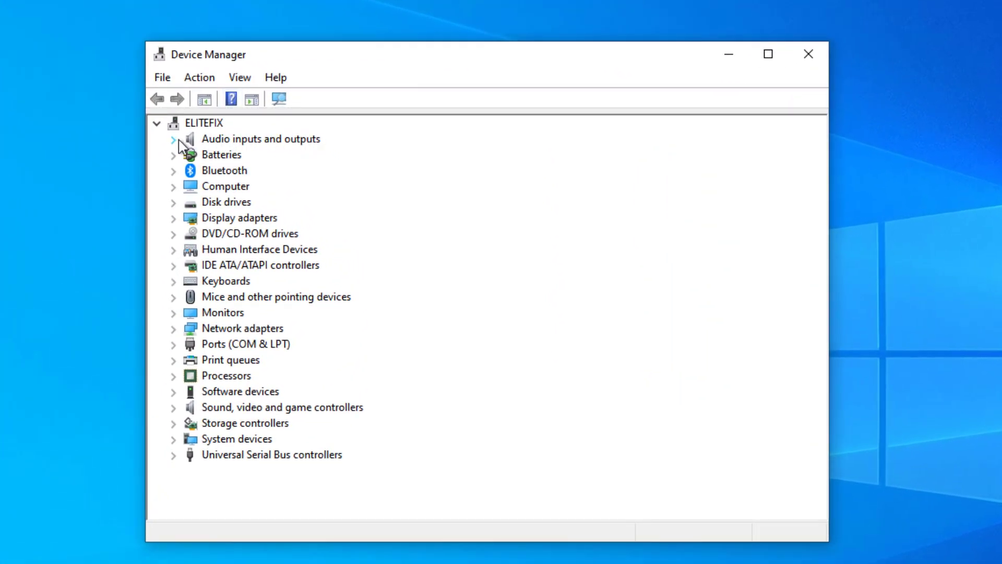
{"action": "left_click", "coordinate": [173, 139]}
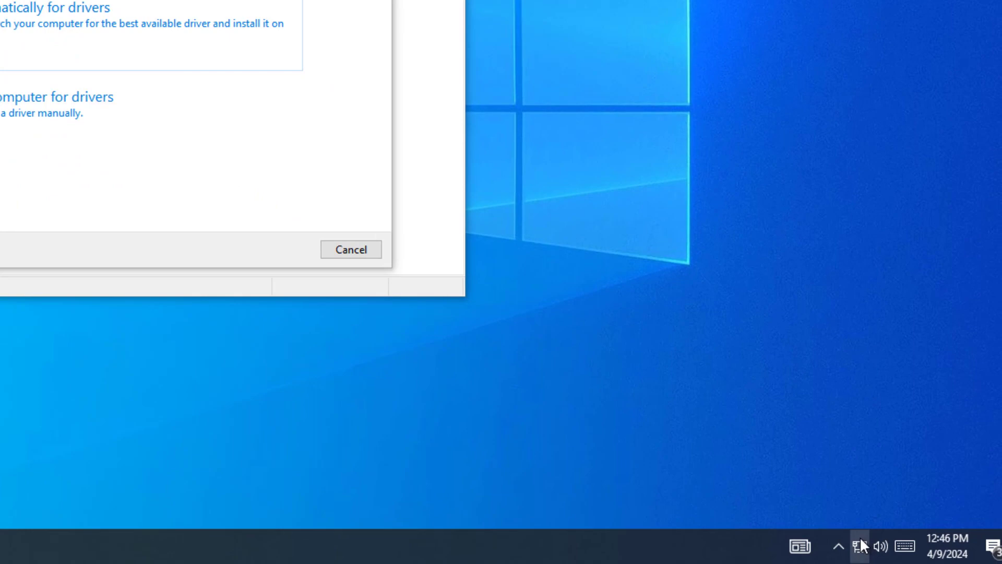
{"action": "left_click", "coordinate": [859, 545]}
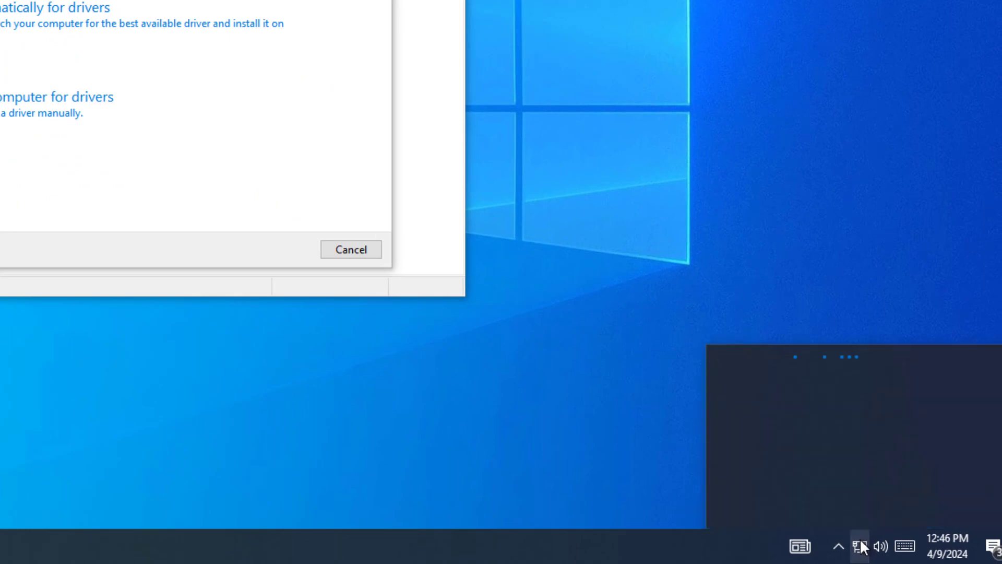
{"action": "left_click", "coordinate": [860, 546]}
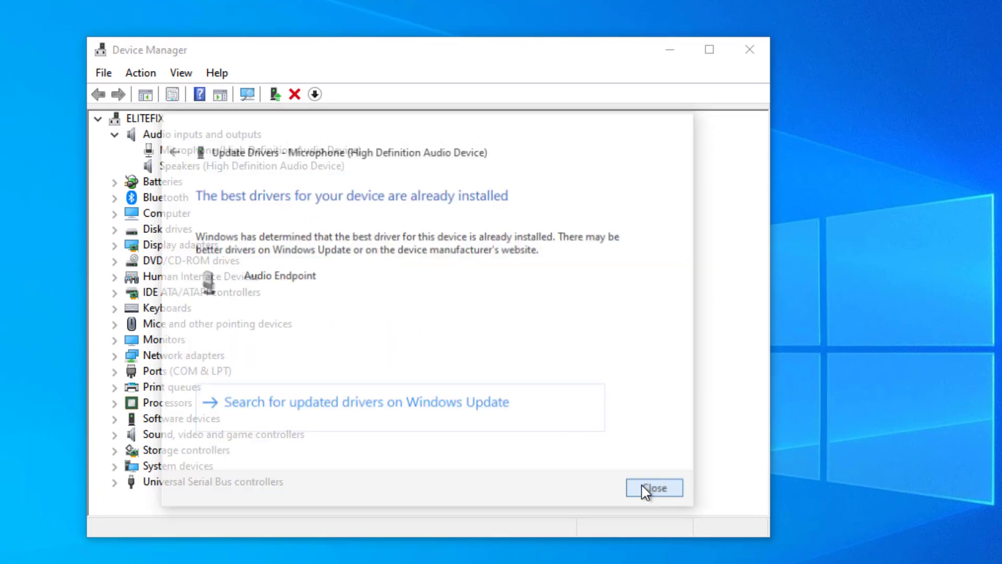
{"action": "left_click", "coordinate": [653, 486]}
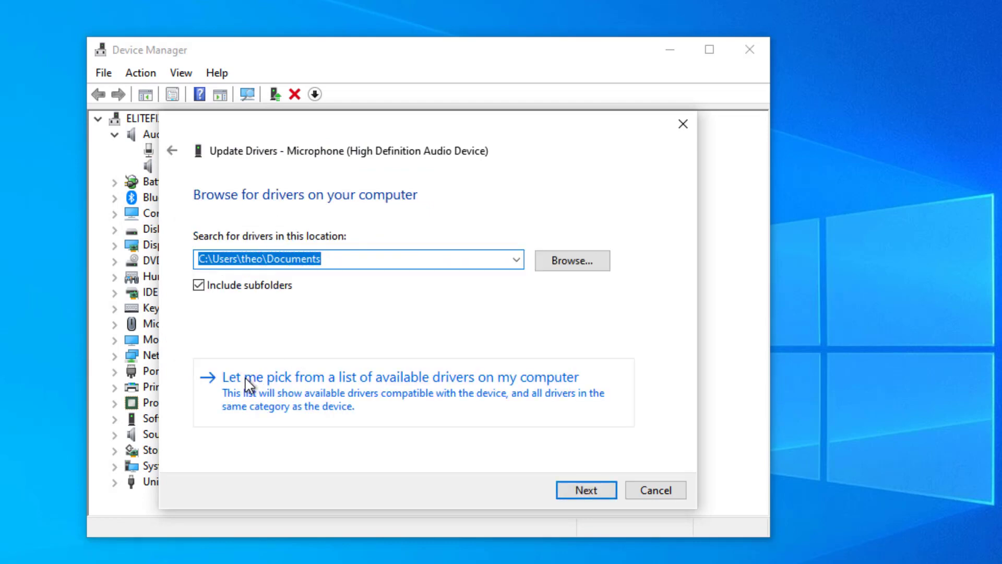
{"action": "left_click", "coordinate": [409, 377]}
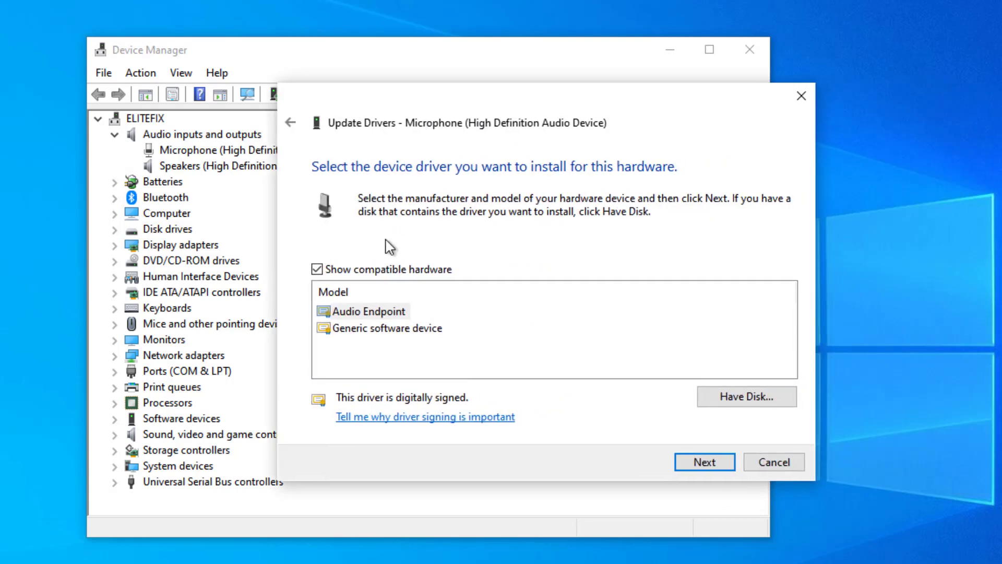
{"action": "left_click", "coordinate": [369, 310]}
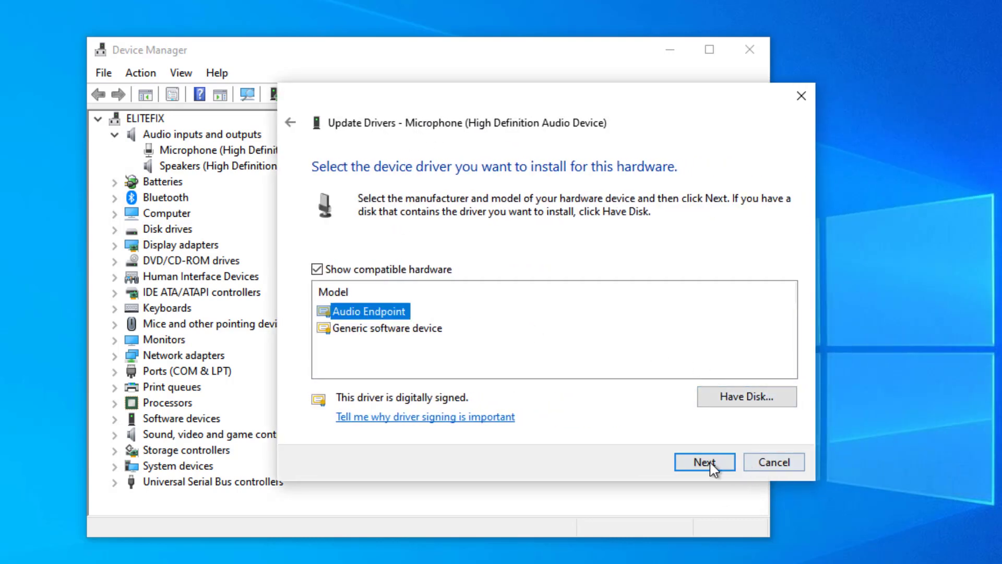
{"action": "left_click", "coordinate": [703, 461]}
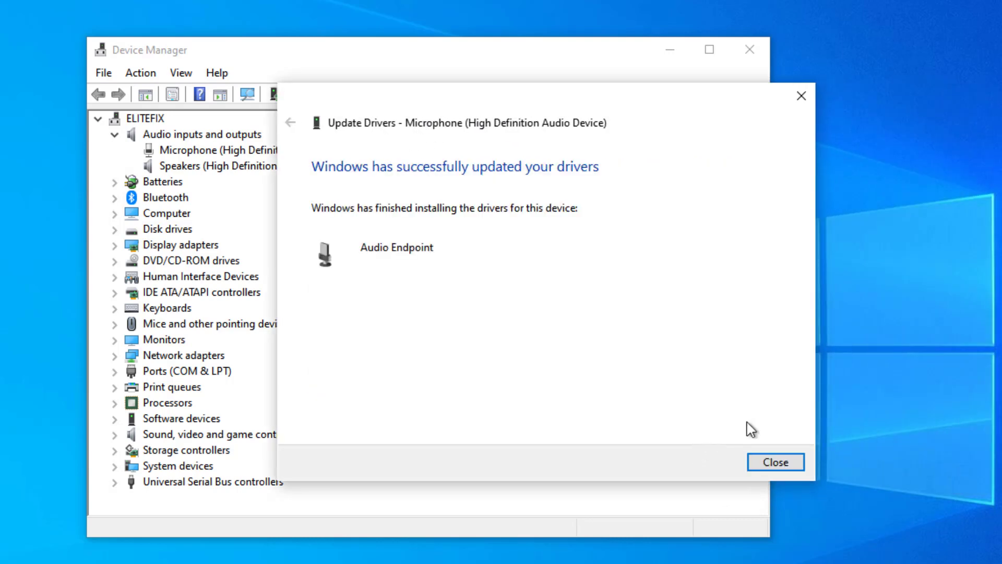
{"action": "left_click", "coordinate": [774, 461]}
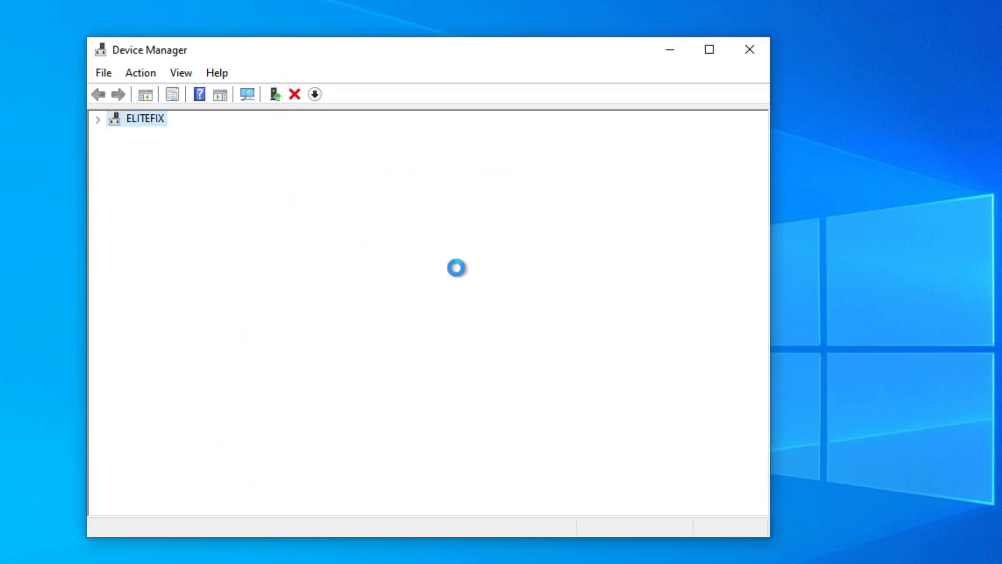
Step: Reinstall the Speakers driver as Audio Endpoint from this computer, then exit Device Manager
{"action": "right_click", "coordinate": [230, 165]}
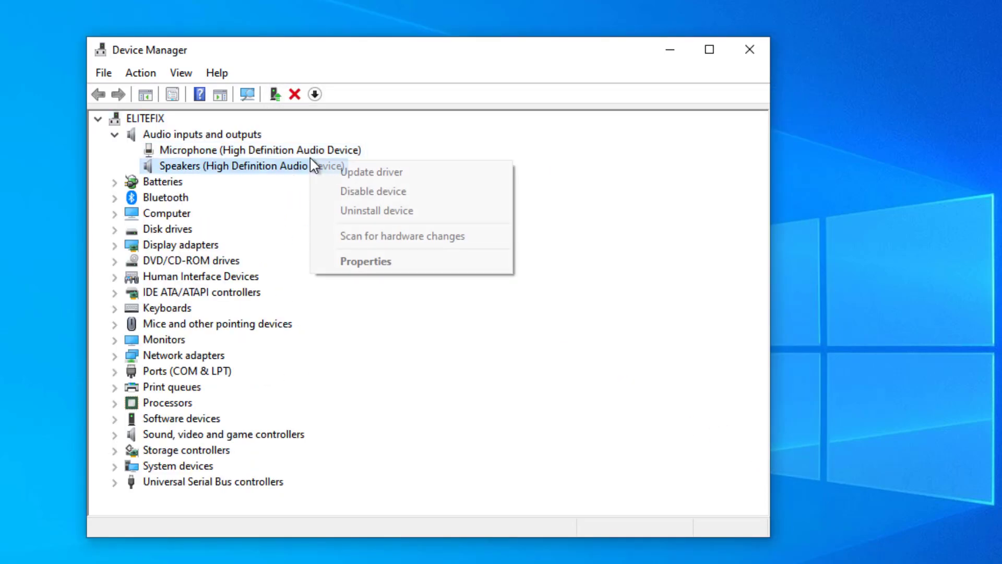
{"action": "left_click", "coordinate": [371, 171]}
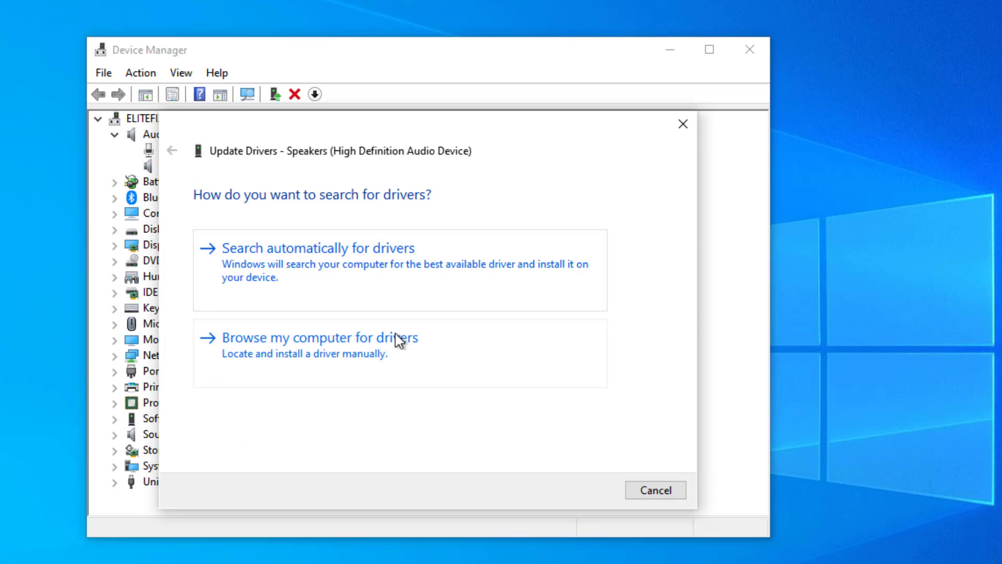
{"action": "left_click", "coordinate": [322, 337]}
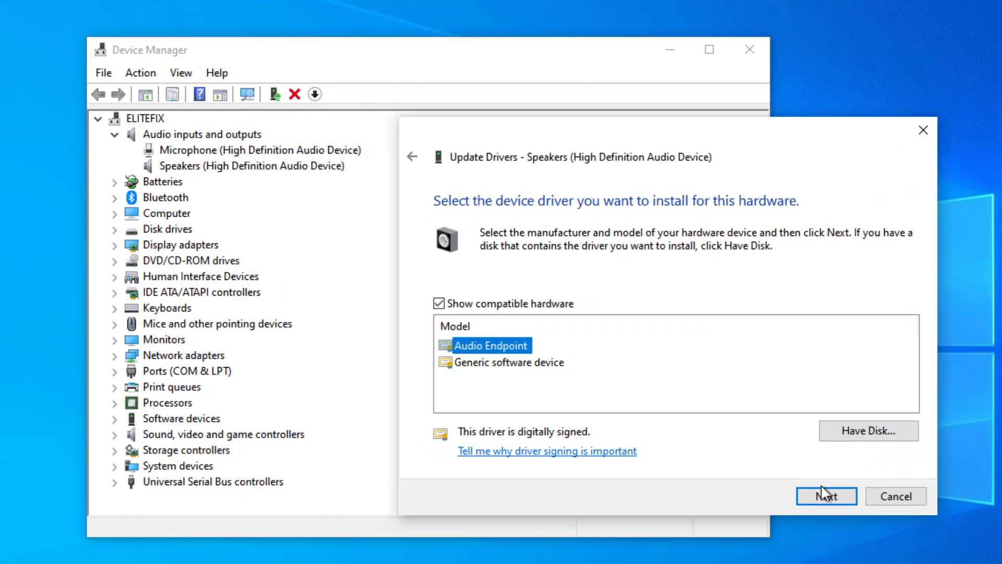
{"action": "left_click", "coordinate": [825, 495]}
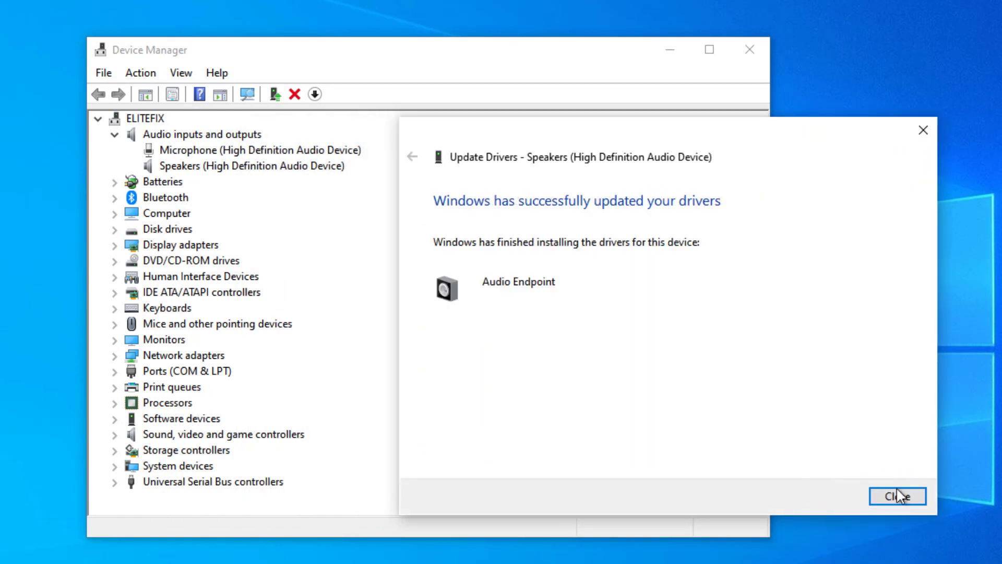
{"action": "left_click", "coordinate": [897, 495]}
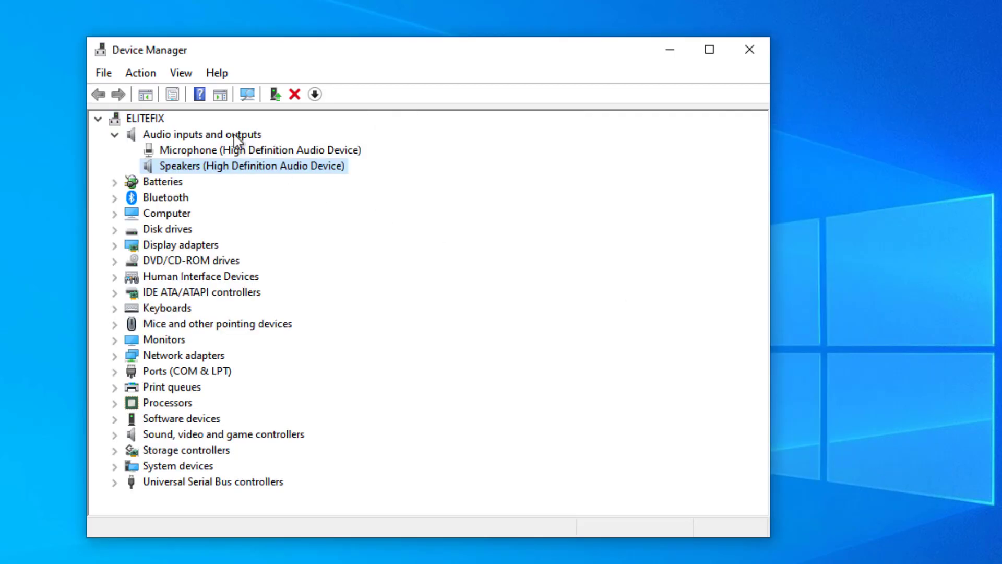
{"action": "left_click", "coordinate": [140, 72]}
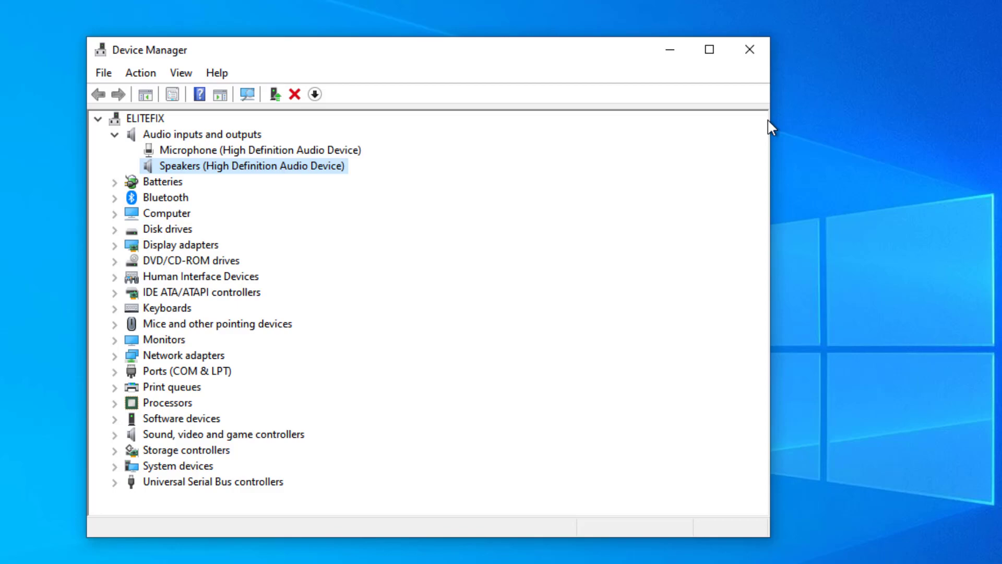
{"action": "left_click", "coordinate": [748, 50]}
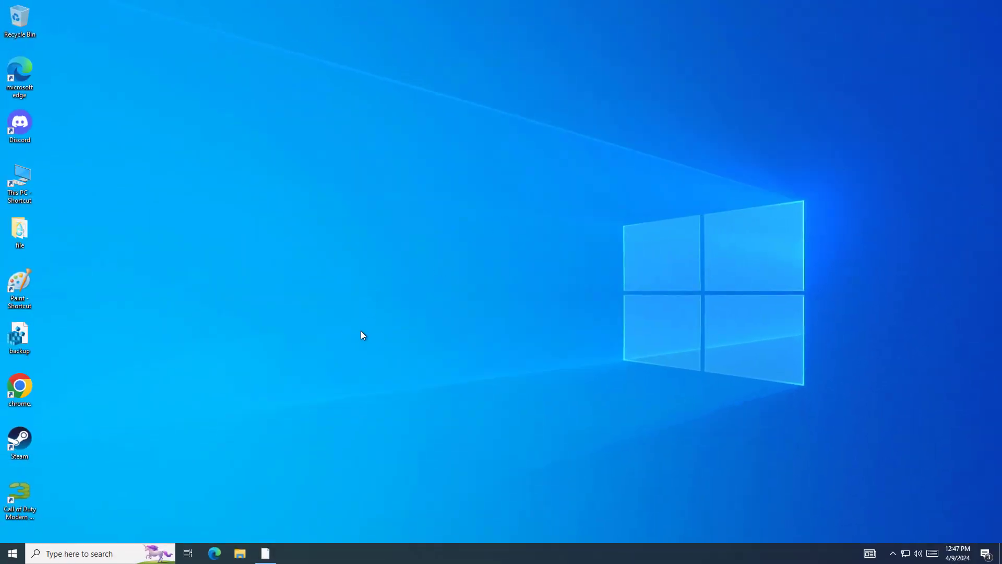